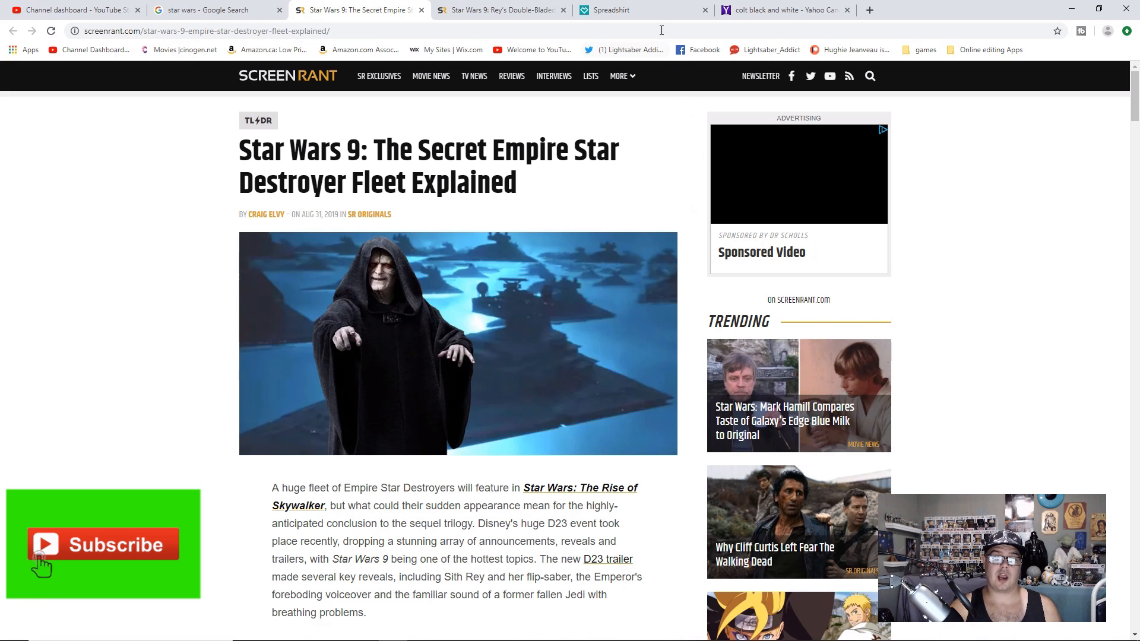
# Step: Switch to the Spreadshirt shop tab and scroll down through the grid of shirt designs
pyautogui.click(642, 9)
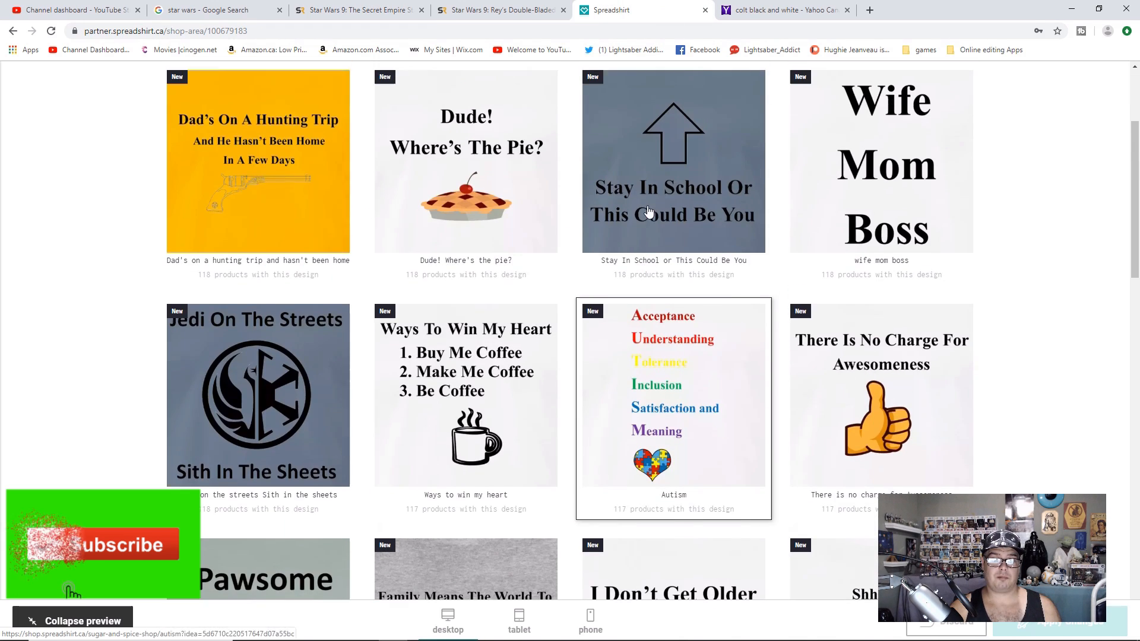
pyautogui.scroll(-3)
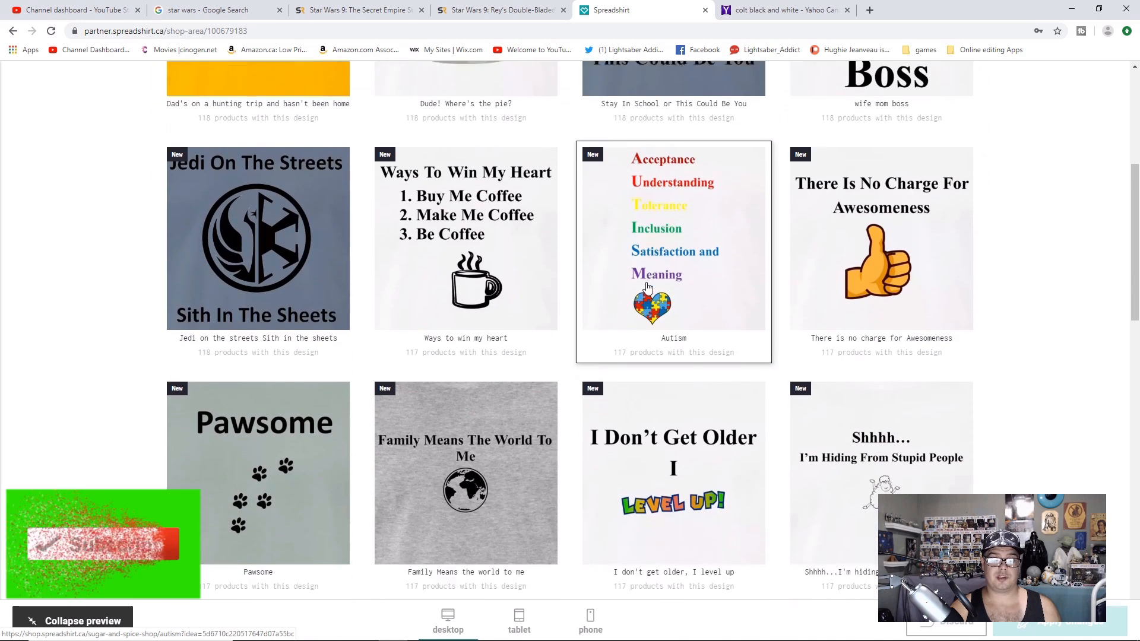
pyautogui.scroll(-3)
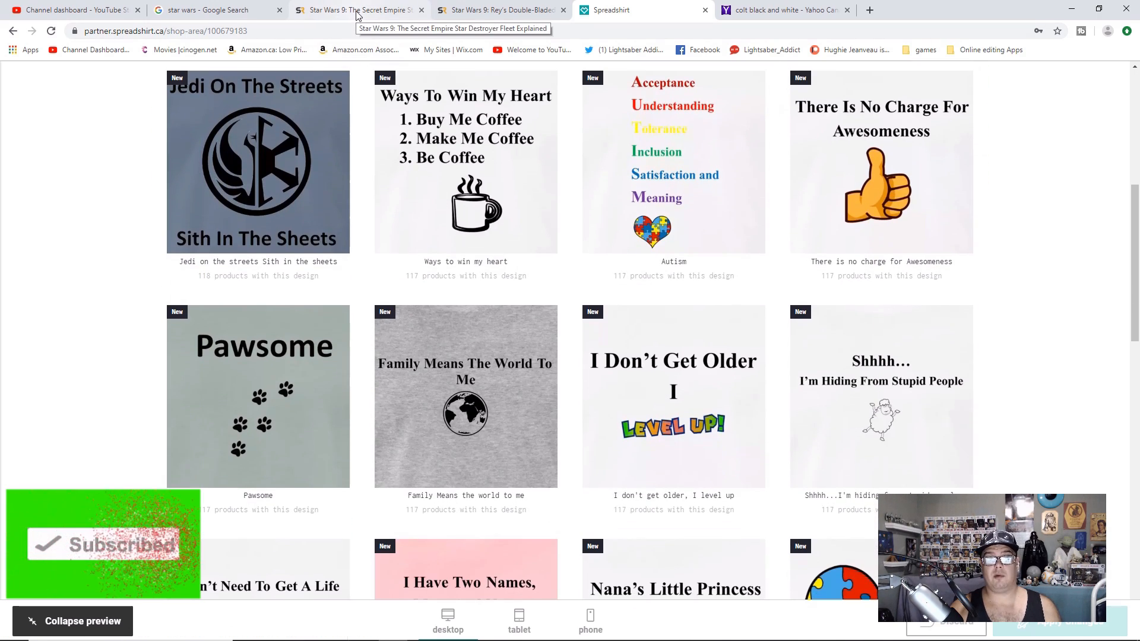
# Step: Return to the Star Destroyer fleet article tab and scroll to its opening paragraph
pyautogui.click(356, 9)
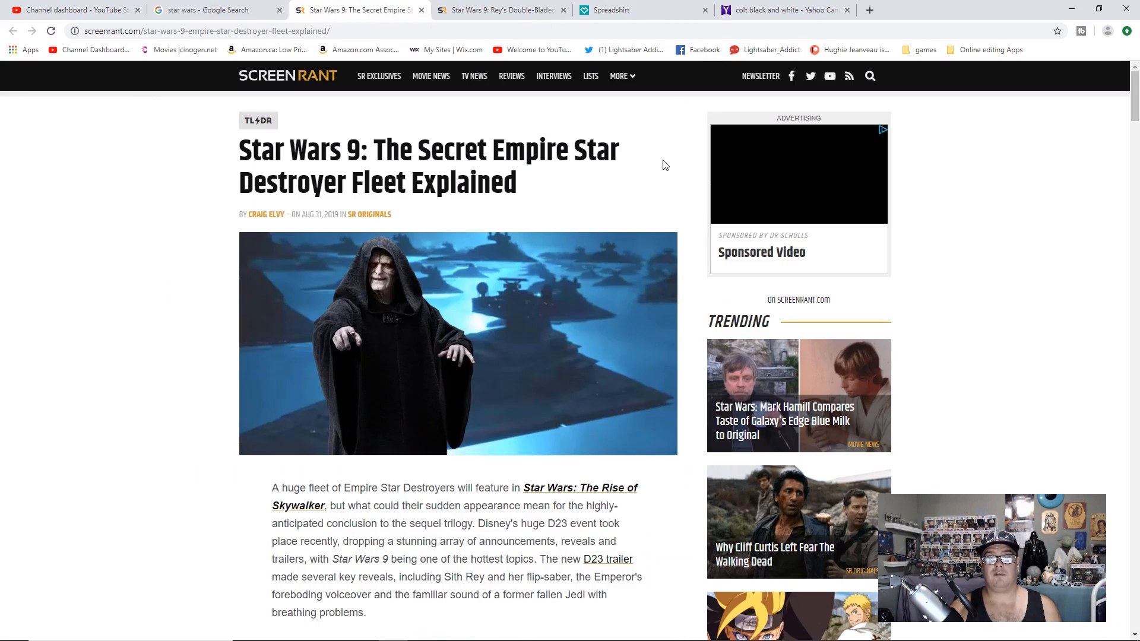
pyautogui.moveTo(681, 194)
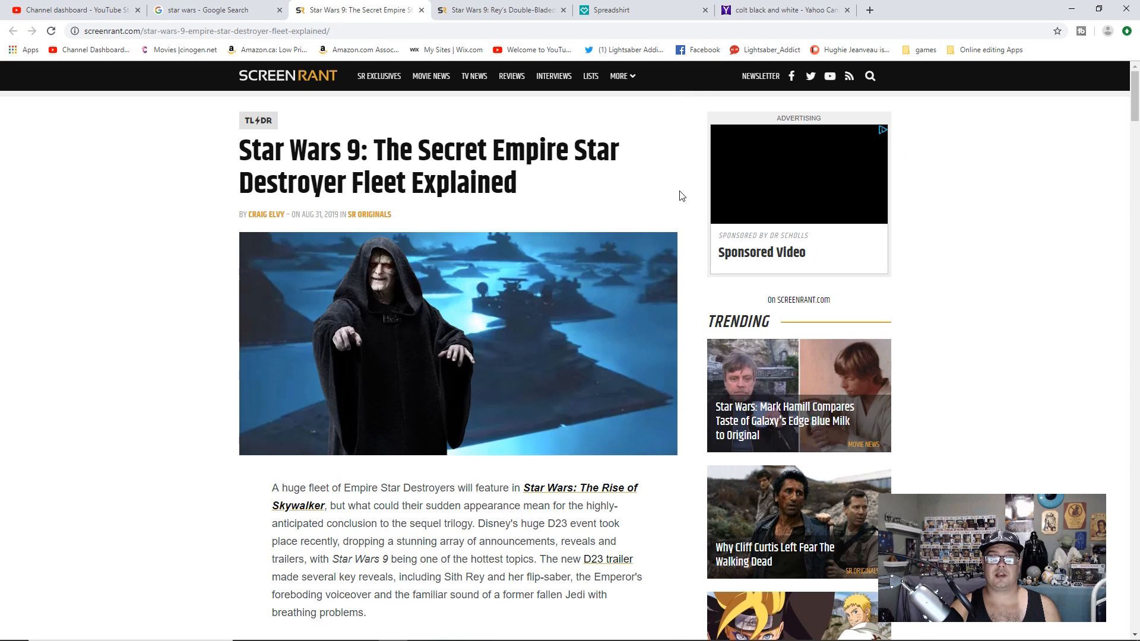
pyautogui.moveTo(705, 238)
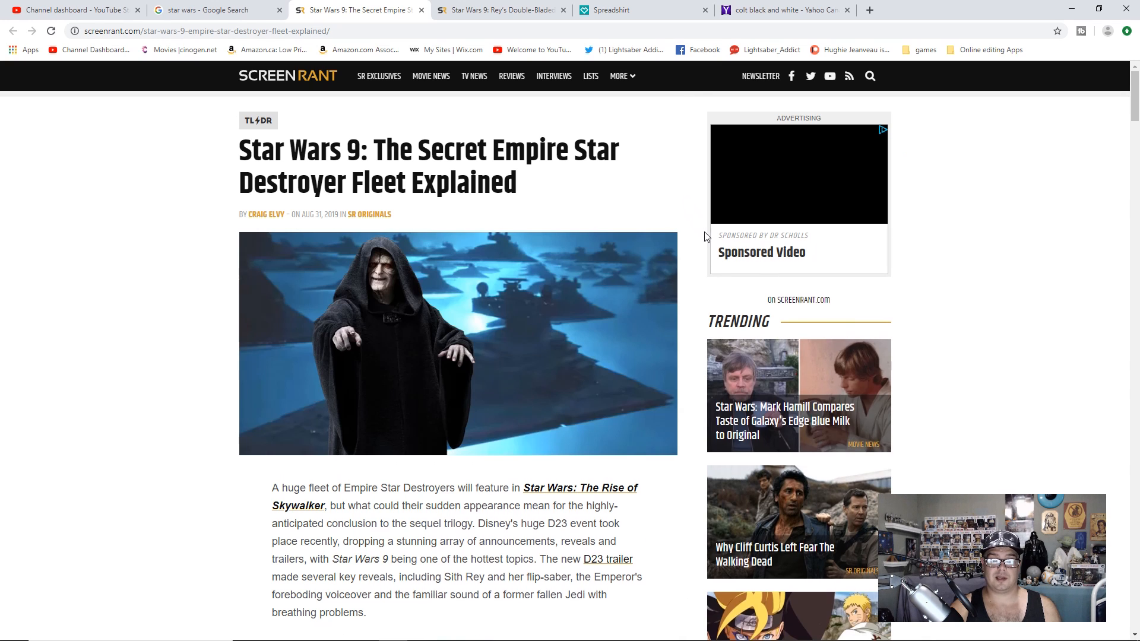
pyautogui.scroll(-3)
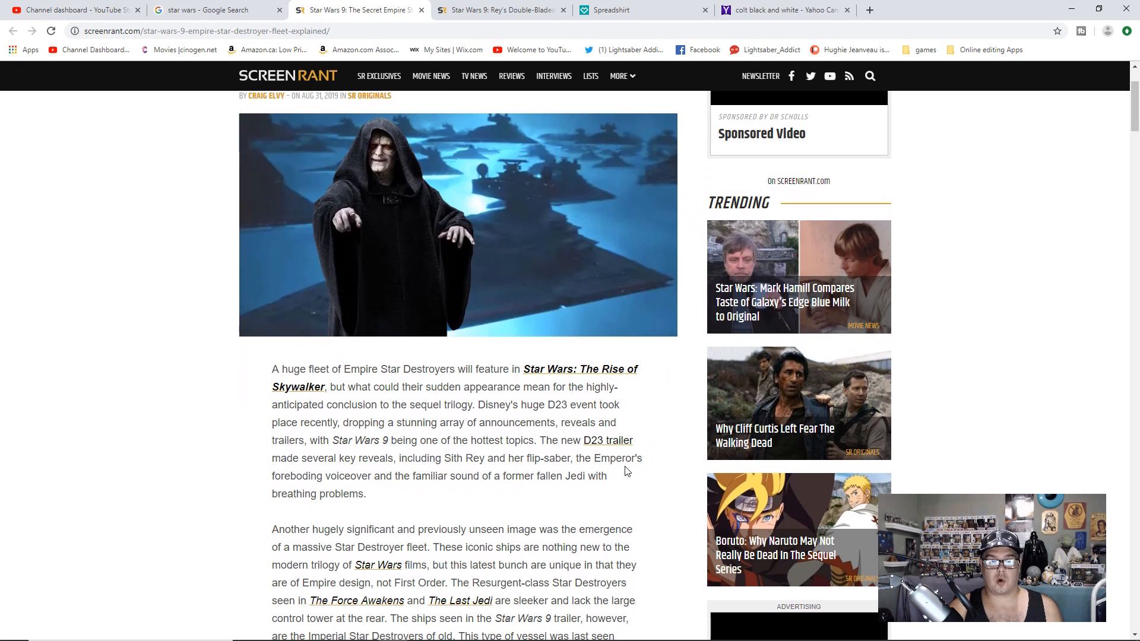
pyautogui.moveTo(637, 485)
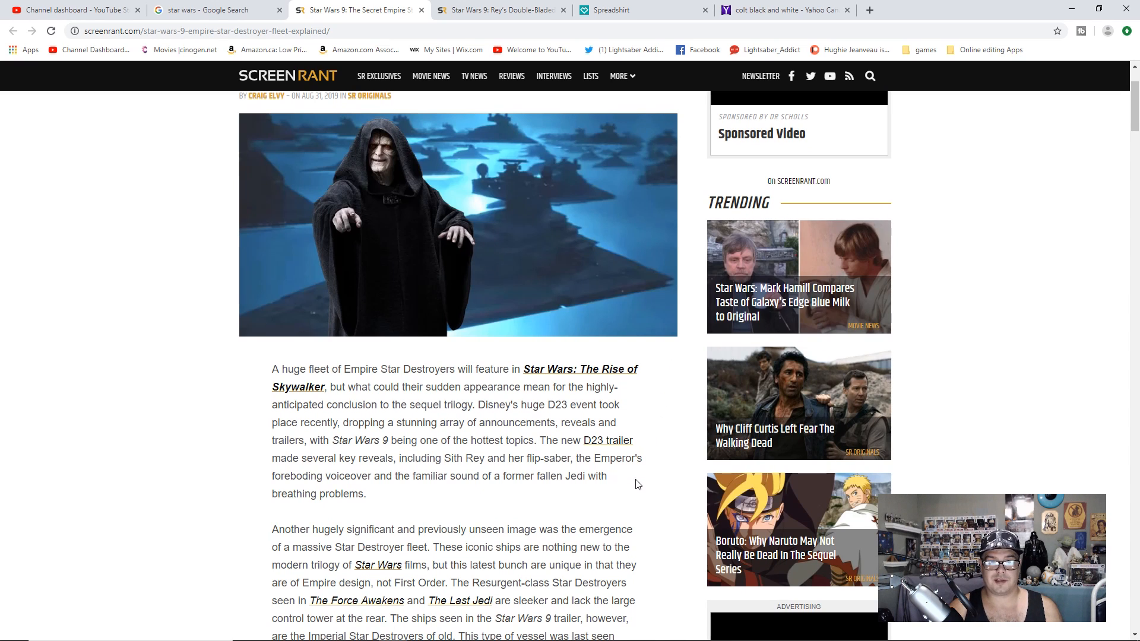
pyautogui.moveTo(648, 500)
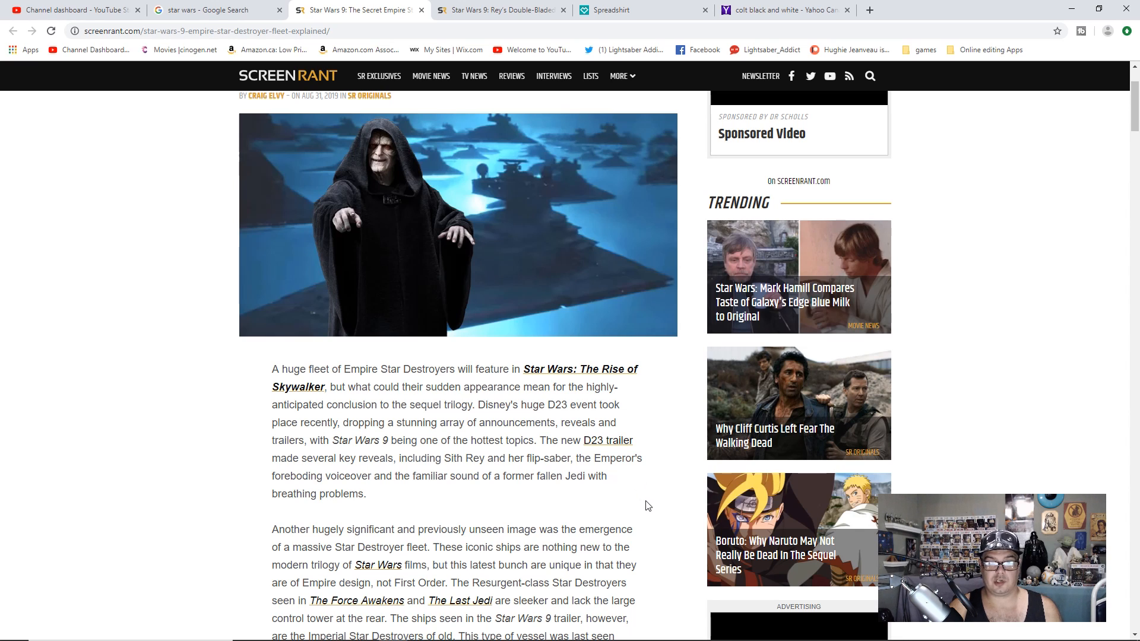
pyautogui.moveTo(659, 488)
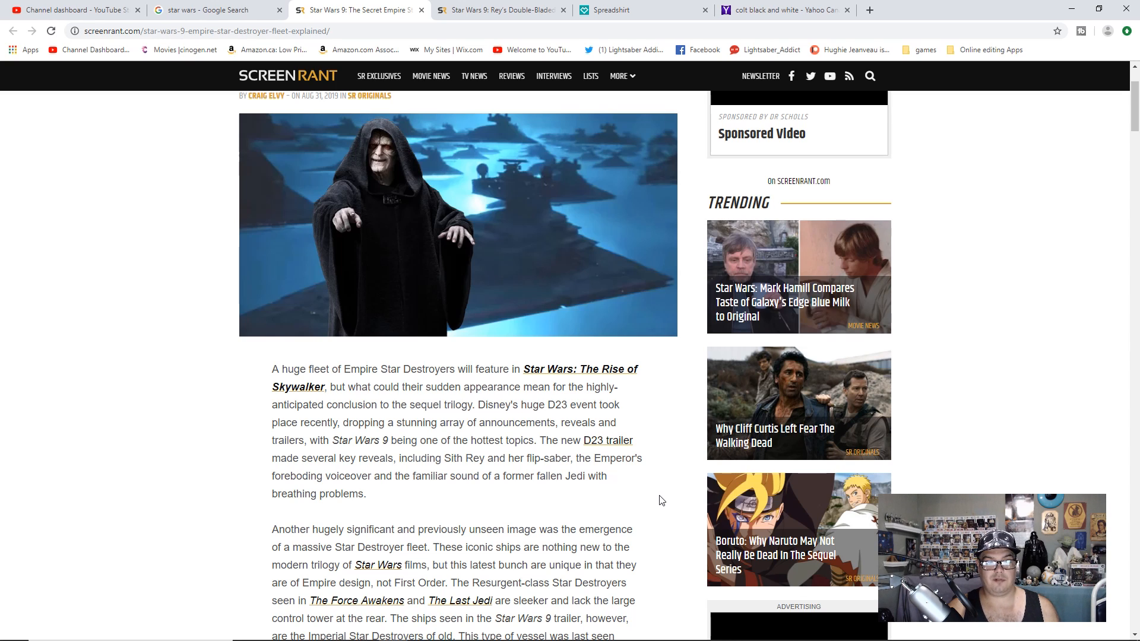
pyautogui.moveTo(664, 505)
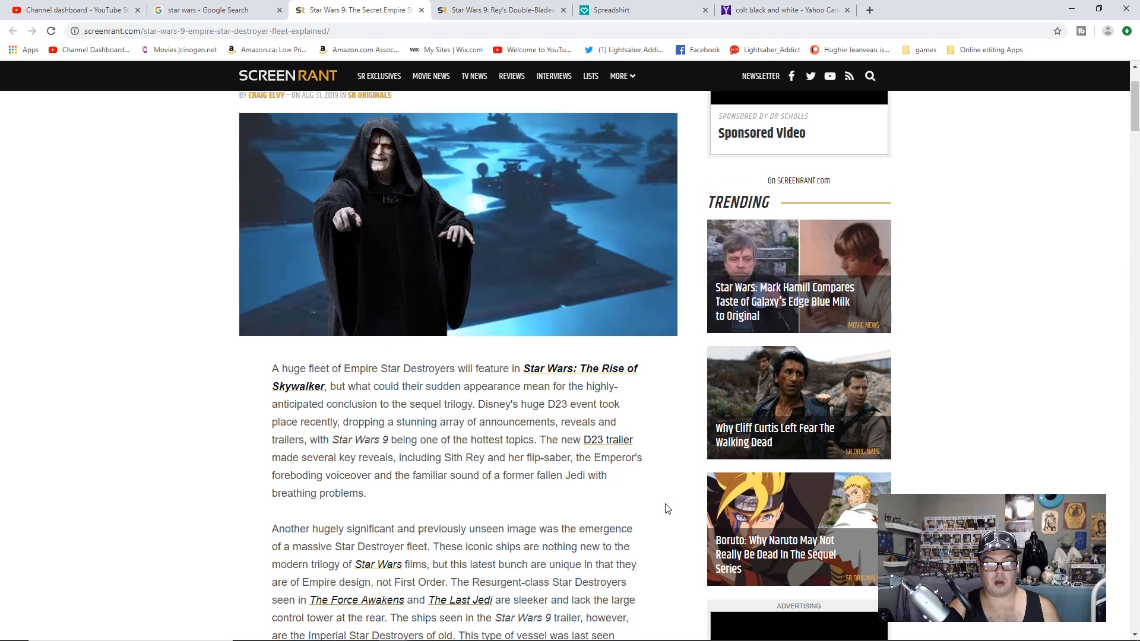
# Step: Scroll down to the second paragraph about the Star Destroyer fleet crashing into Jakku
pyautogui.scroll(-3)
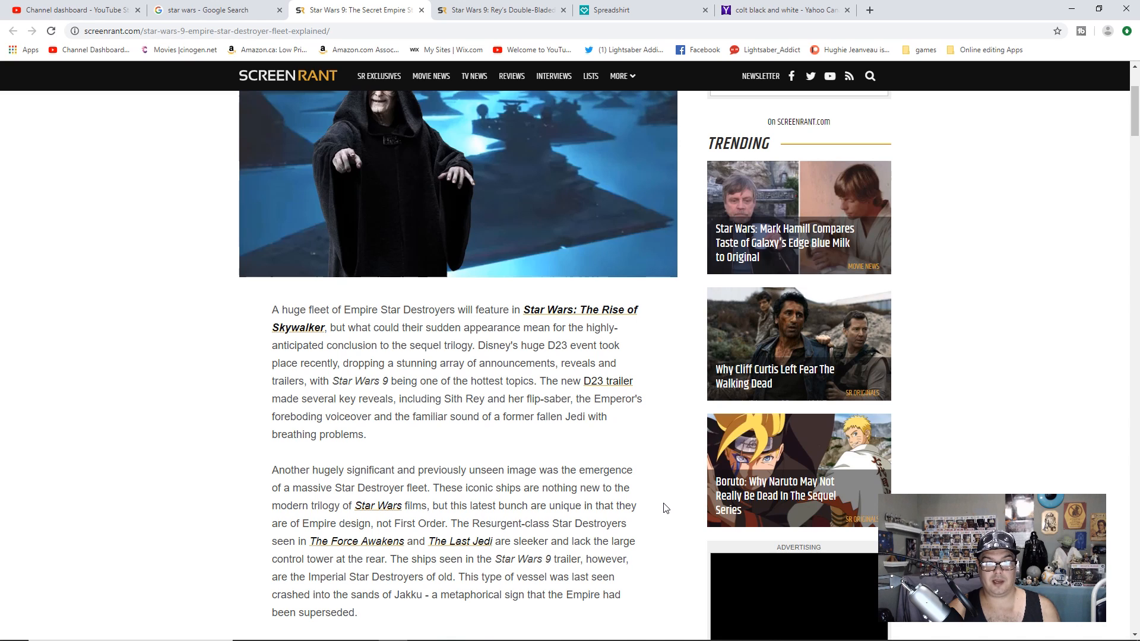
pyautogui.moveTo(656, 486)
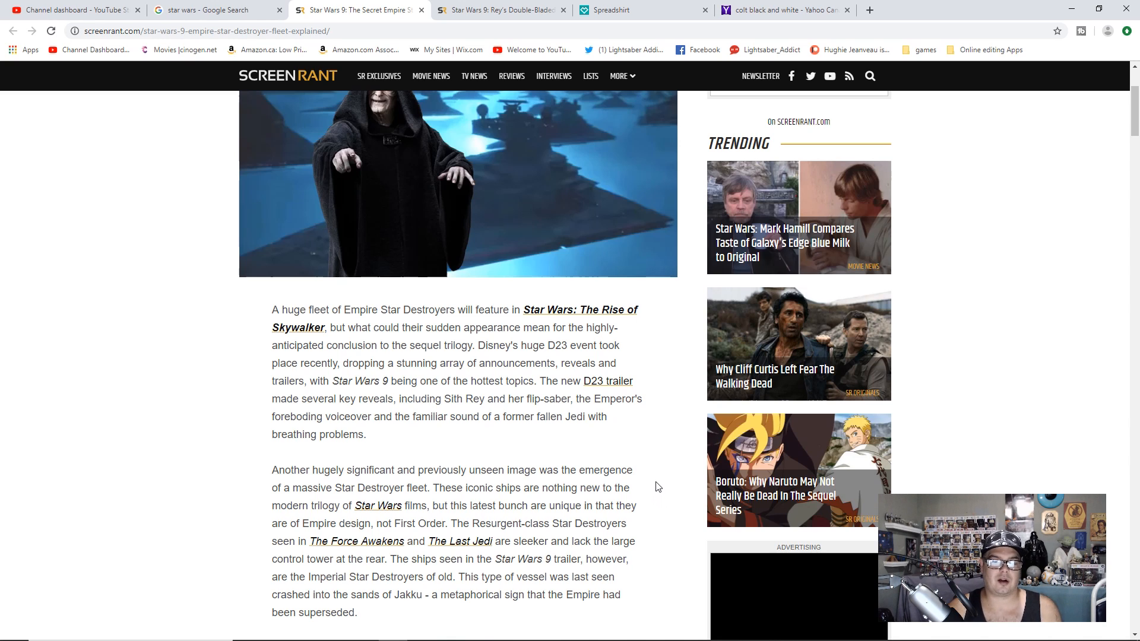
pyautogui.moveTo(662, 495)
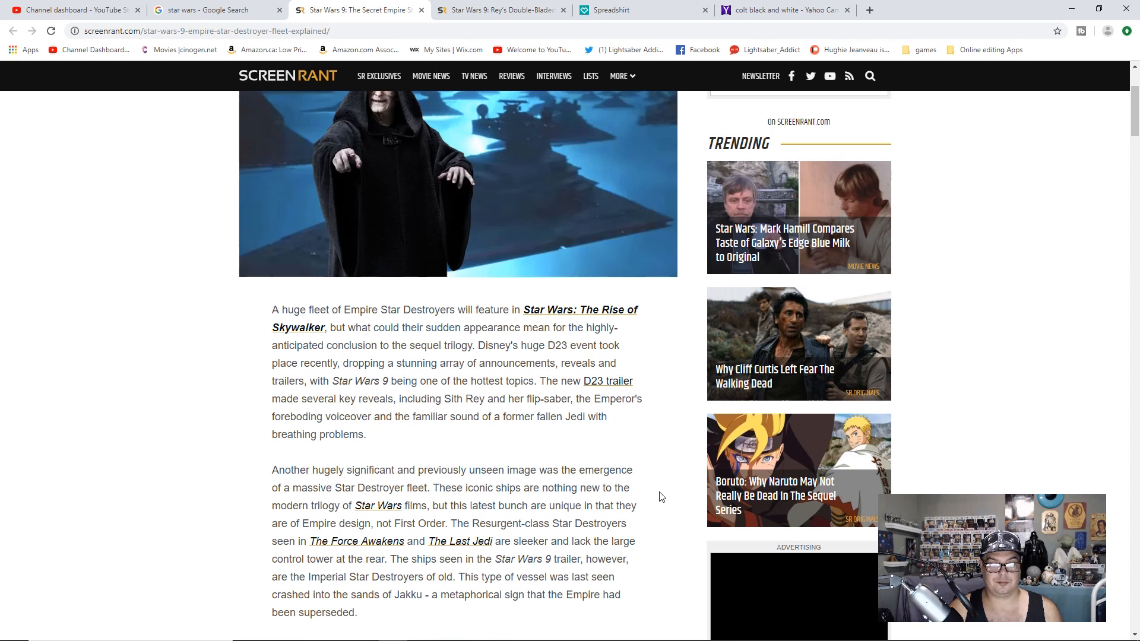
# Step: Scroll past the TL;DR box and ad to the paragraph on the Empire's exaggerated demise
pyautogui.scroll(-3)
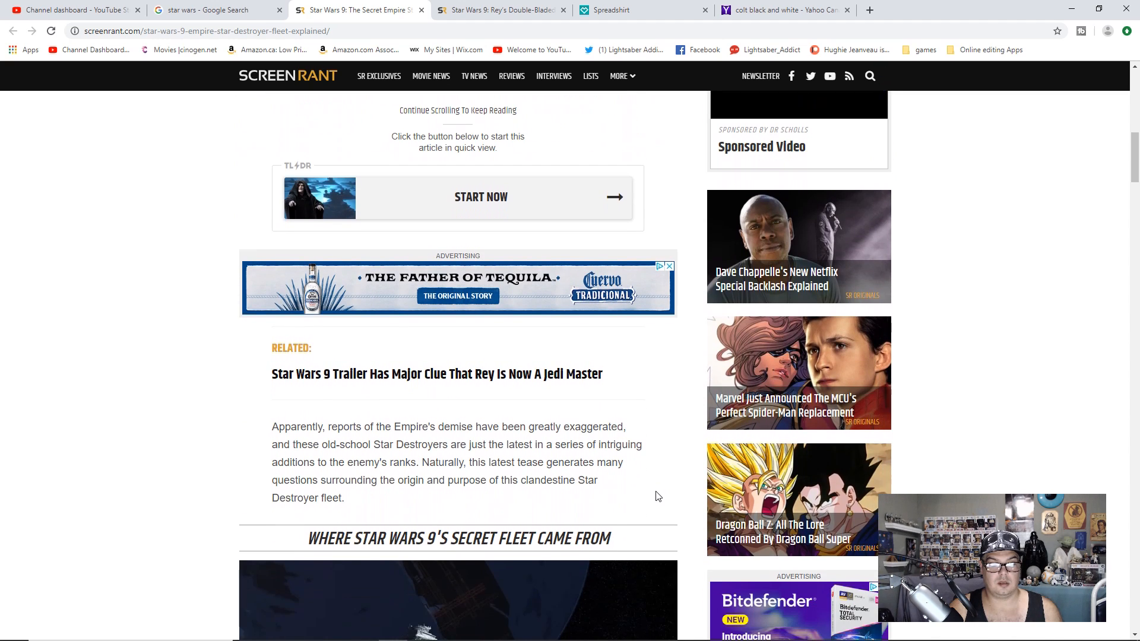
pyautogui.scroll(-3)
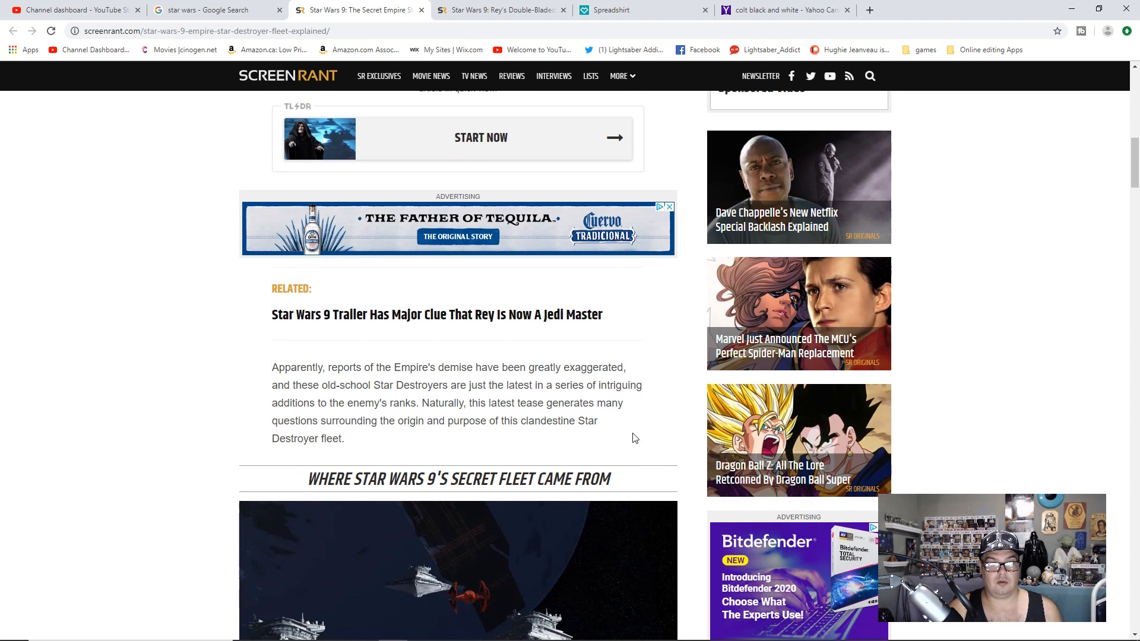
pyautogui.moveTo(638, 425)
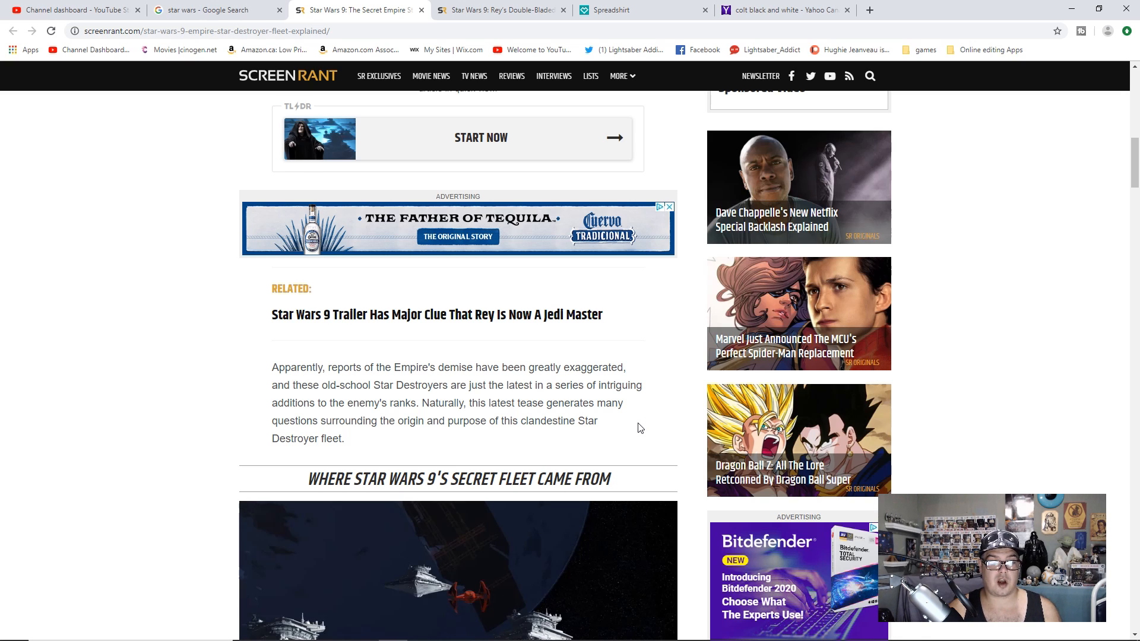
# Step: Scroll to the secret fleet section's paragraph on Palpatine's Unknown Regions contingency plan
pyautogui.scroll(-3)
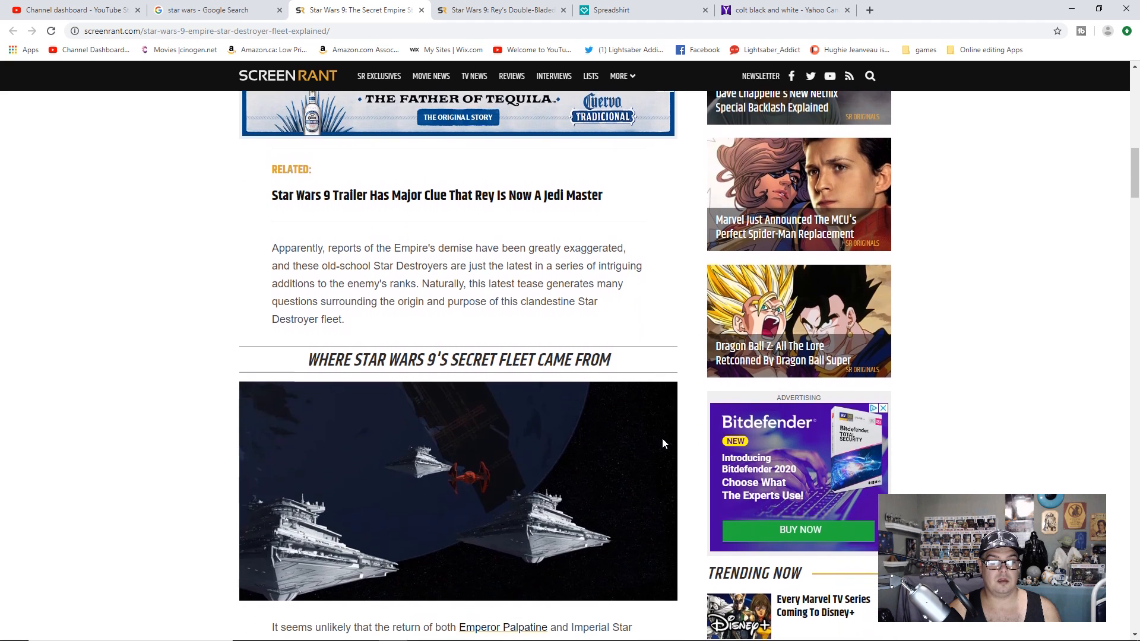
pyautogui.scroll(-3)
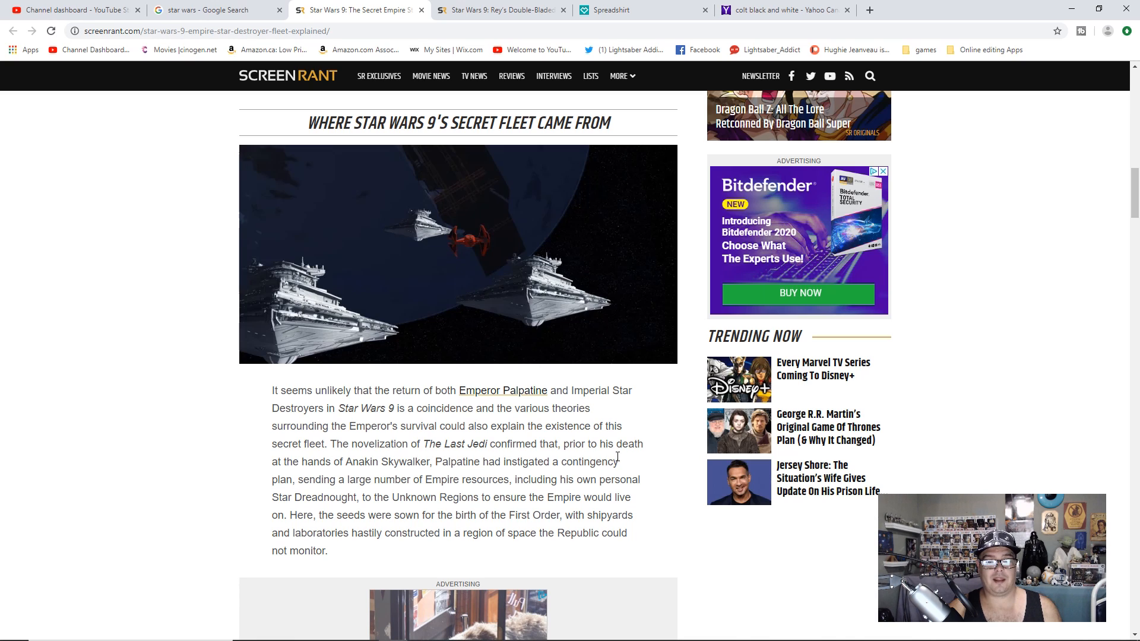
pyautogui.moveTo(627, 454)
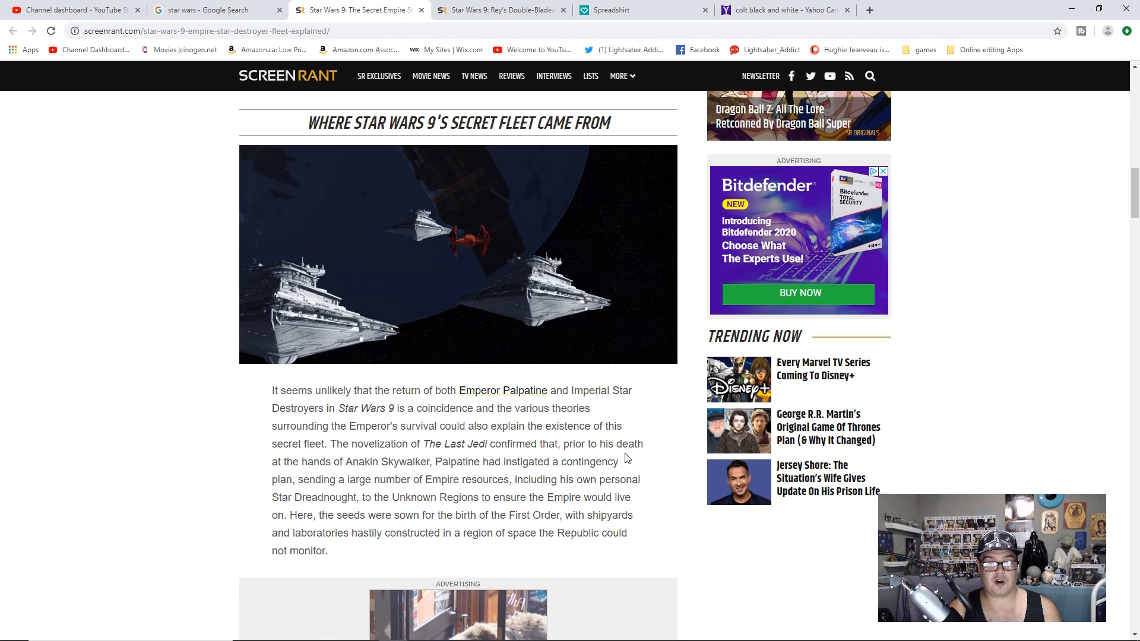
pyautogui.moveTo(631, 469)
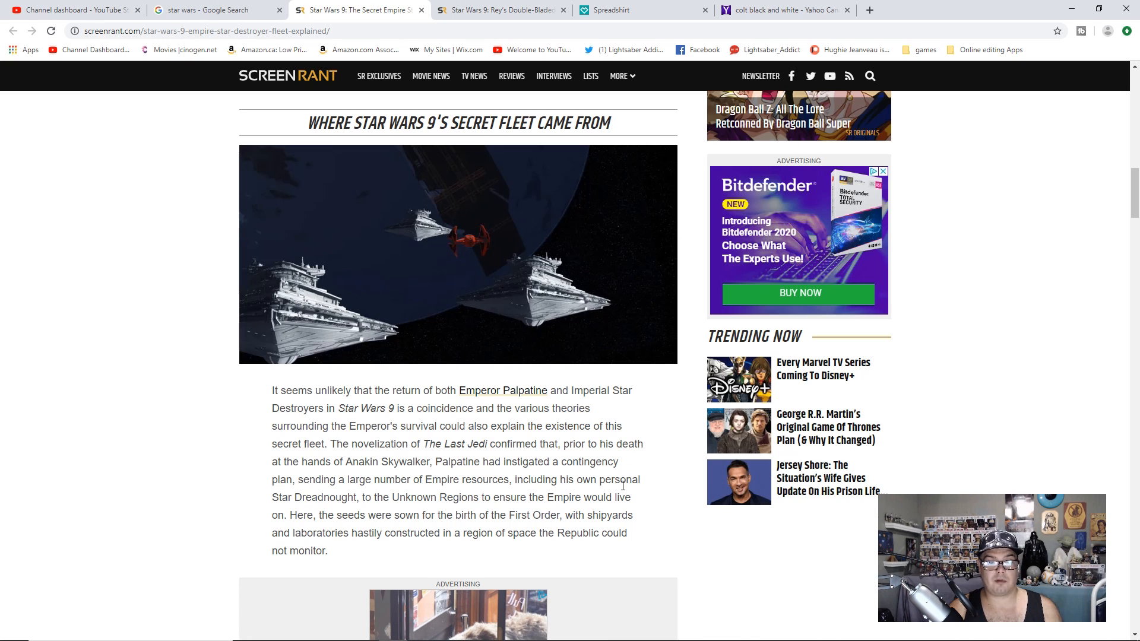
pyautogui.moveTo(640, 507)
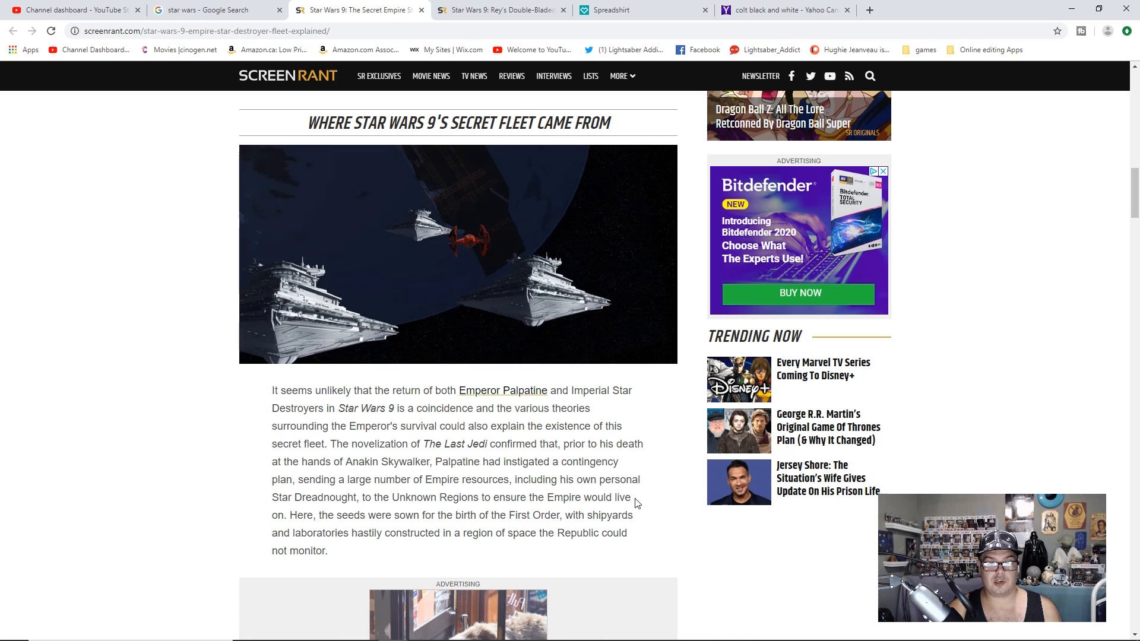
pyautogui.moveTo(634, 497)
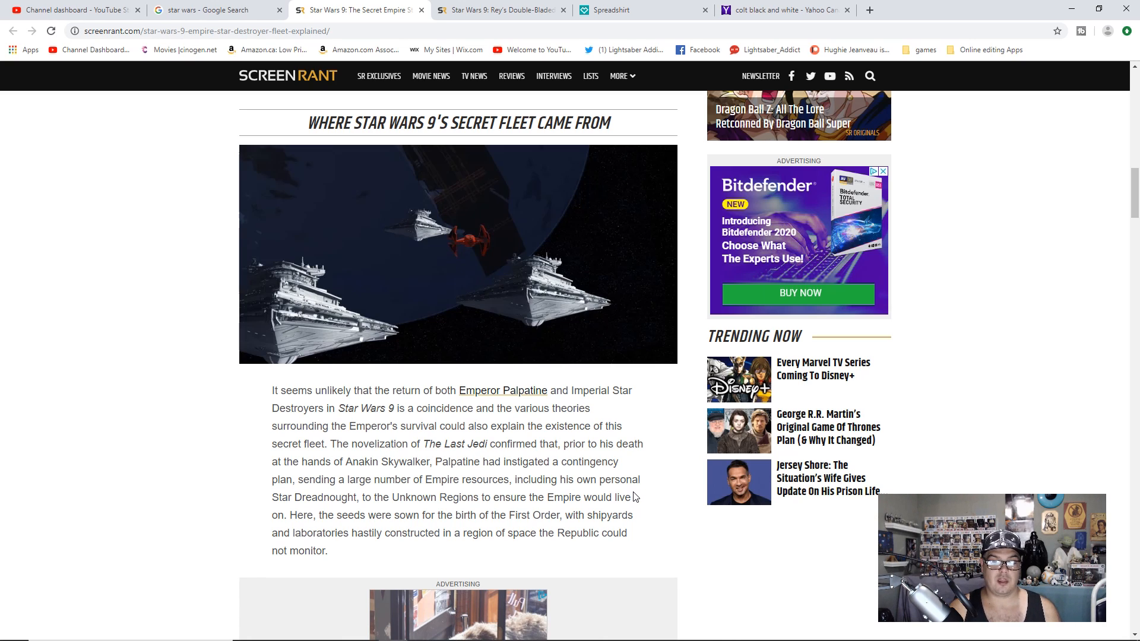
# Step: Scroll past the ad to the paragraphs on the Unknown Regions strongholds and the fleet's Imperial design
pyautogui.scroll(-3)
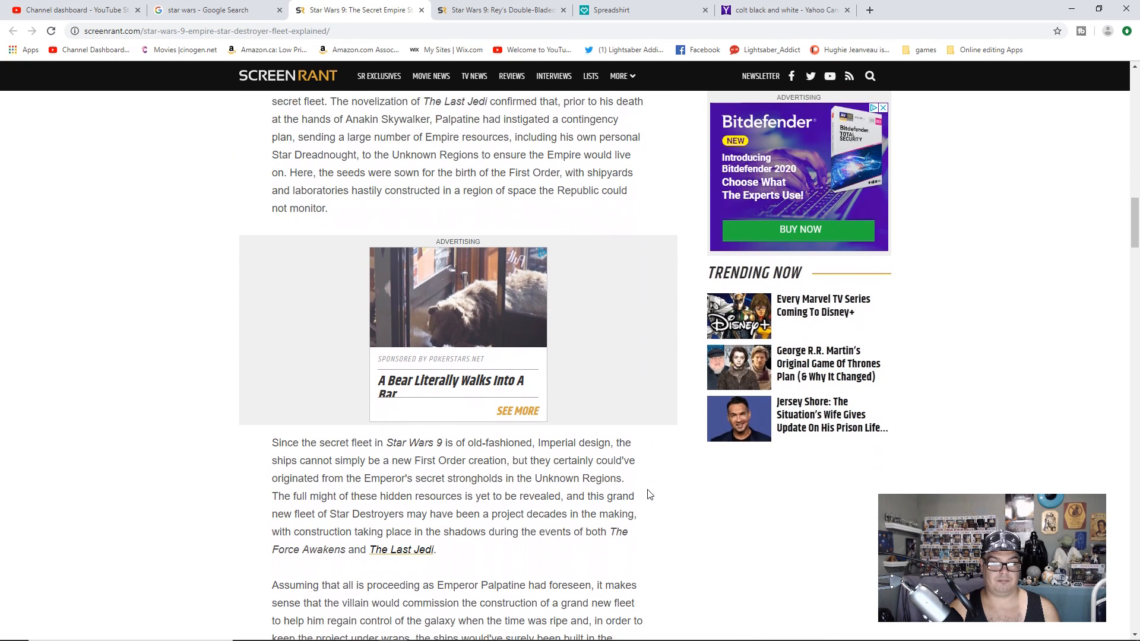
pyautogui.scroll(-3)
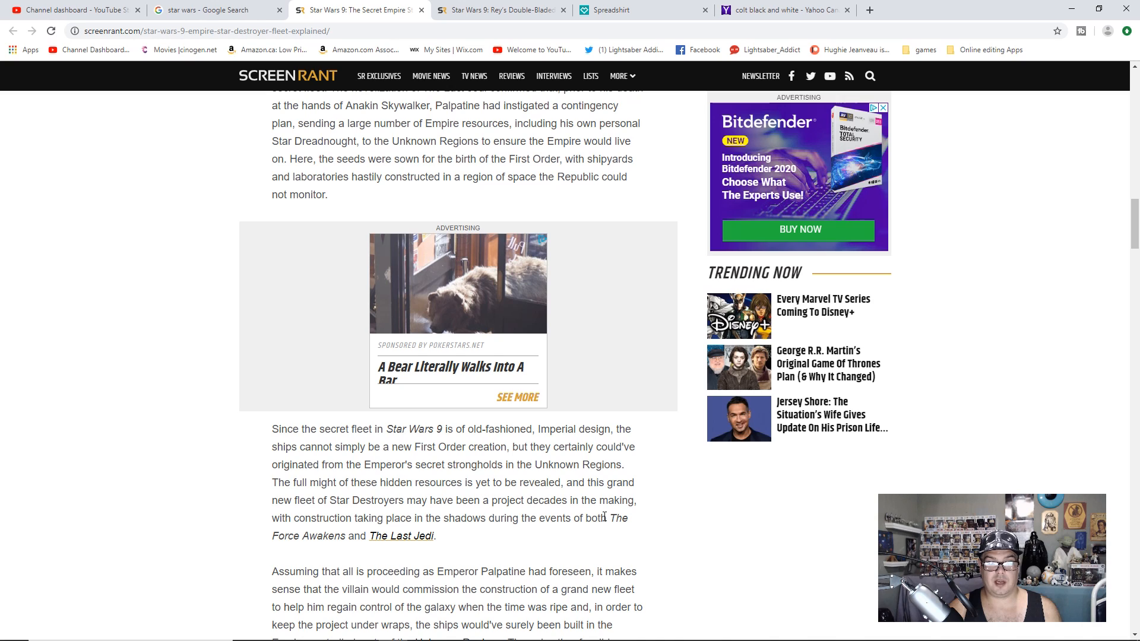
pyautogui.moveTo(592, 538)
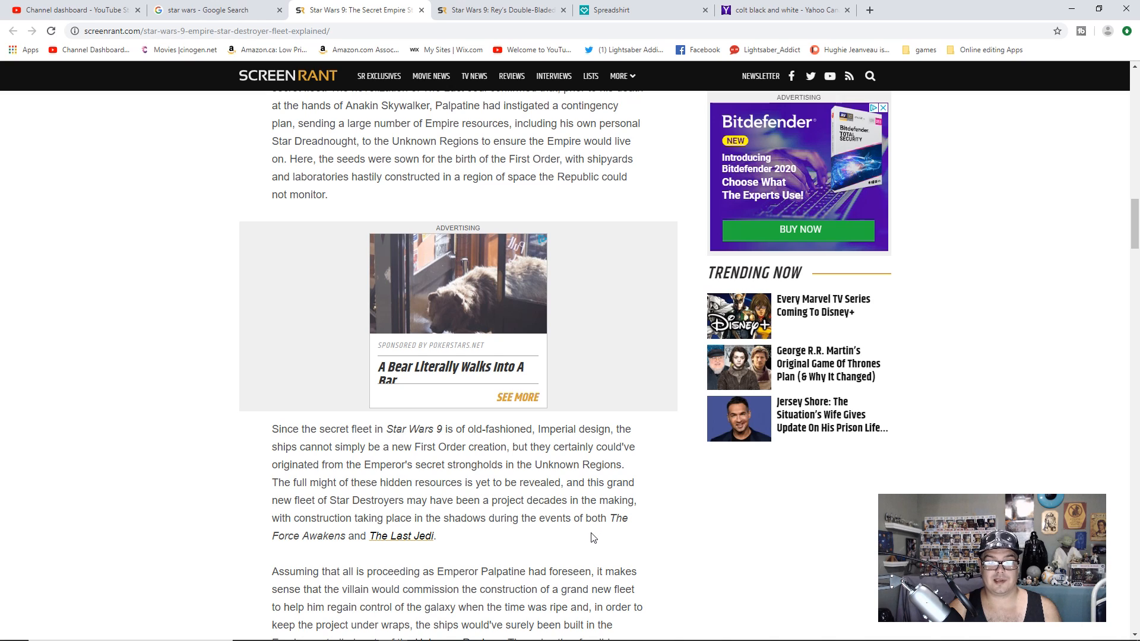
pyautogui.moveTo(589, 542)
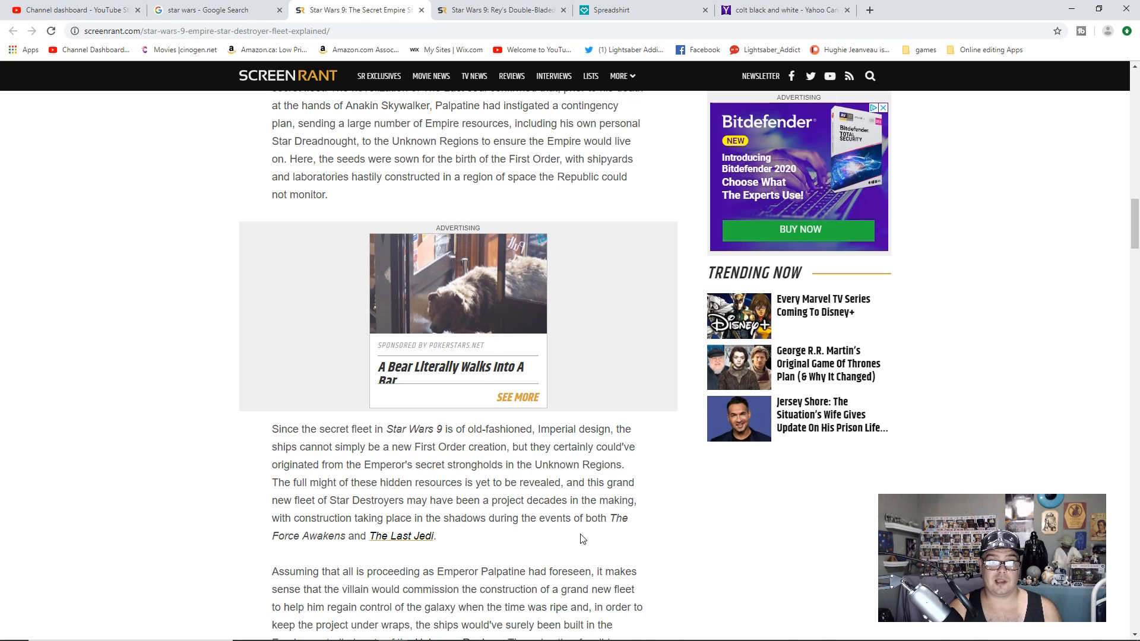
pyautogui.scroll(-3)
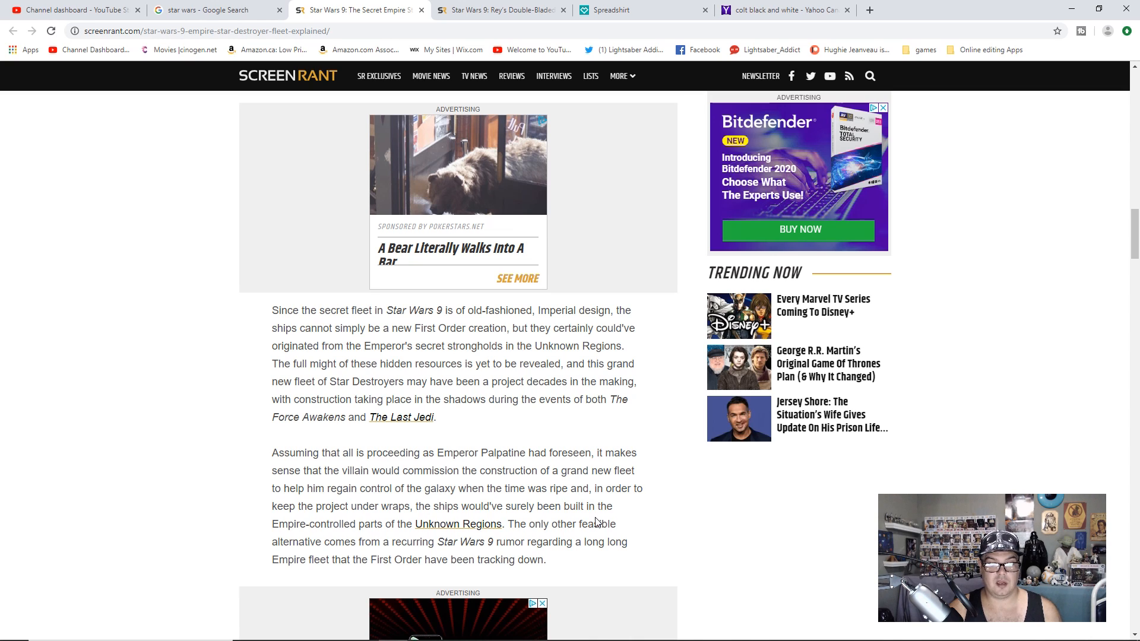
pyautogui.moveTo(636, 518)
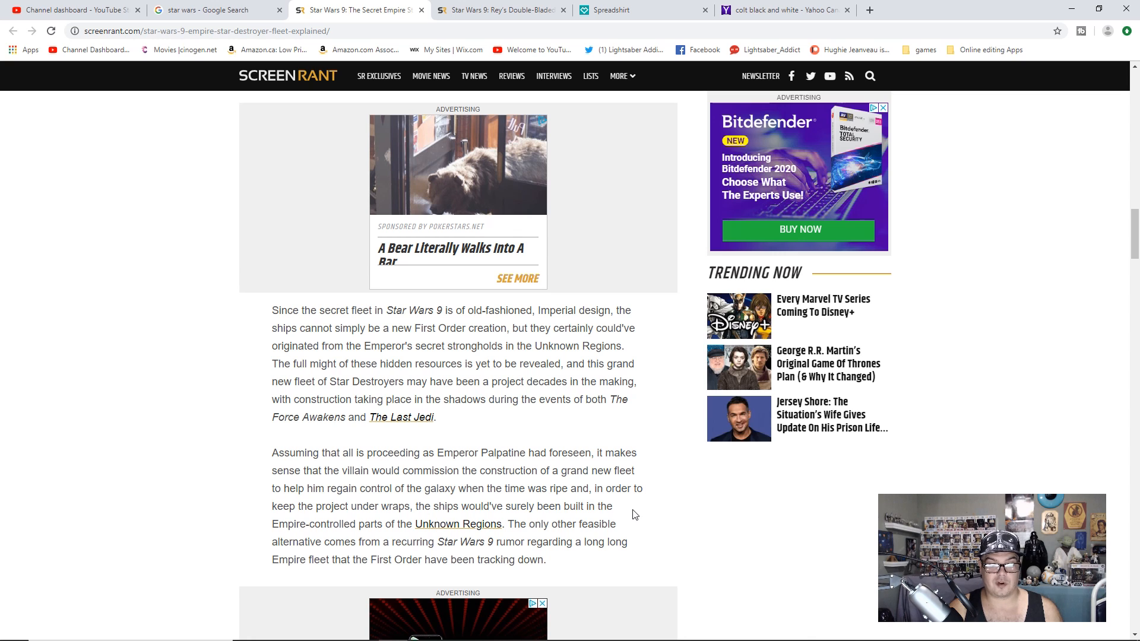
# Step: Scroll past the Related link to the paragraph on blaster cannons replacing docking bays
pyautogui.scroll(-3)
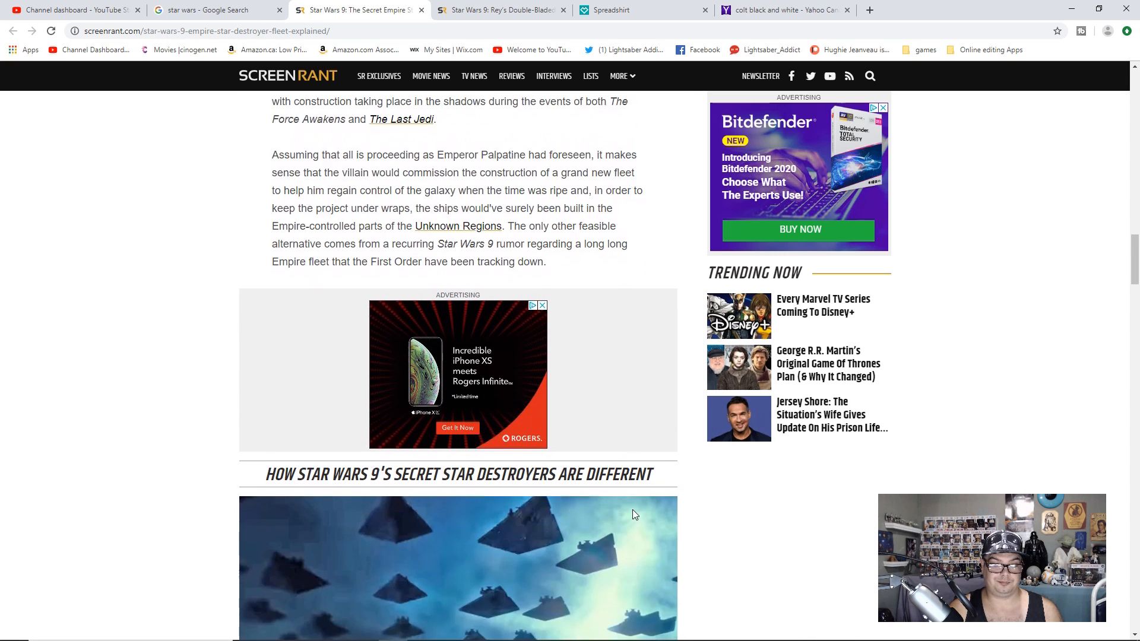
pyautogui.scroll(-3)
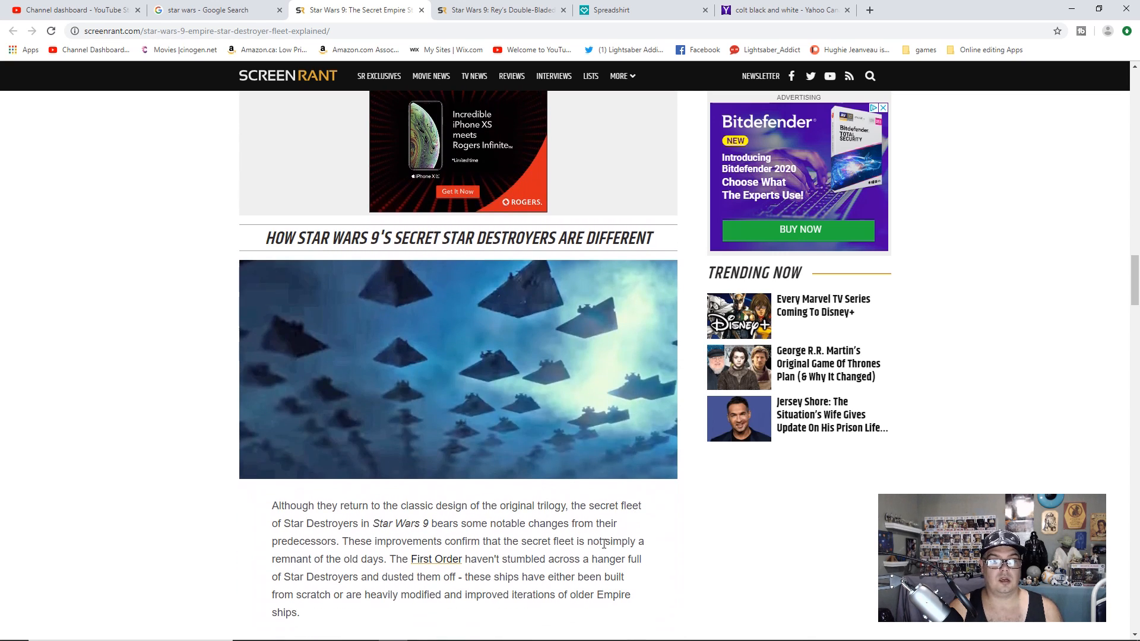
pyautogui.moveTo(596, 543)
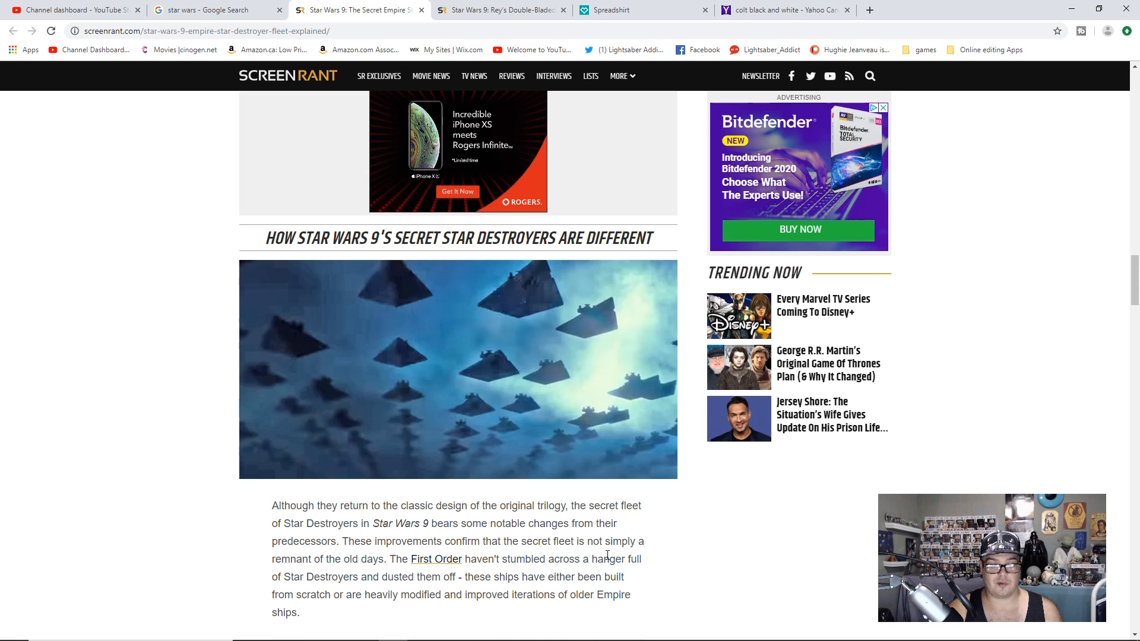
pyautogui.scroll(-3)
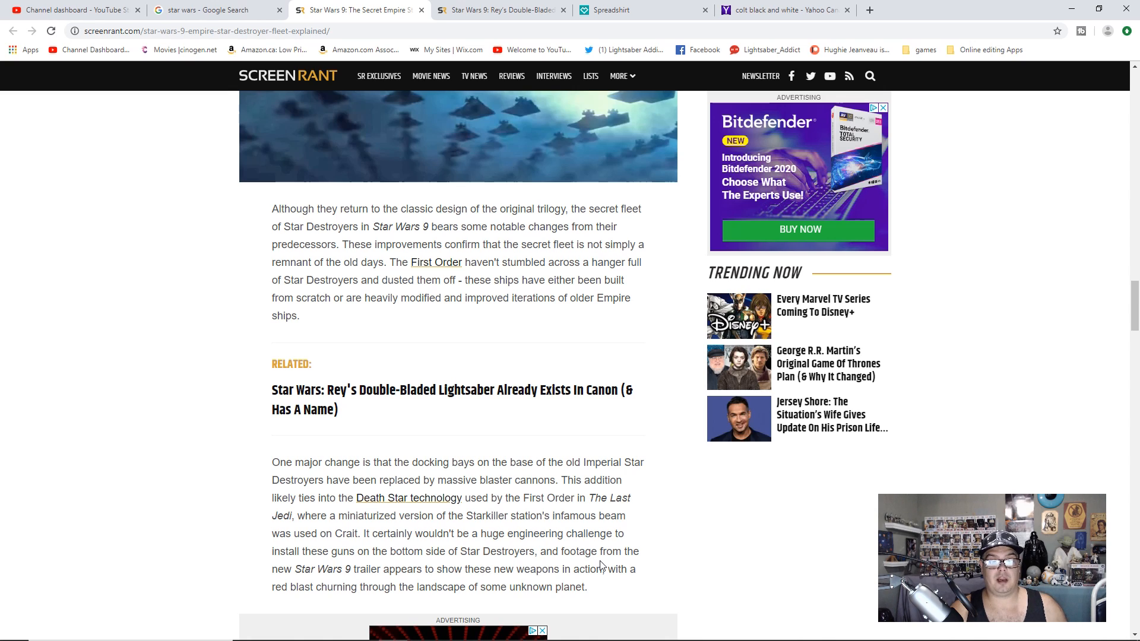
pyautogui.moveTo(602, 565)
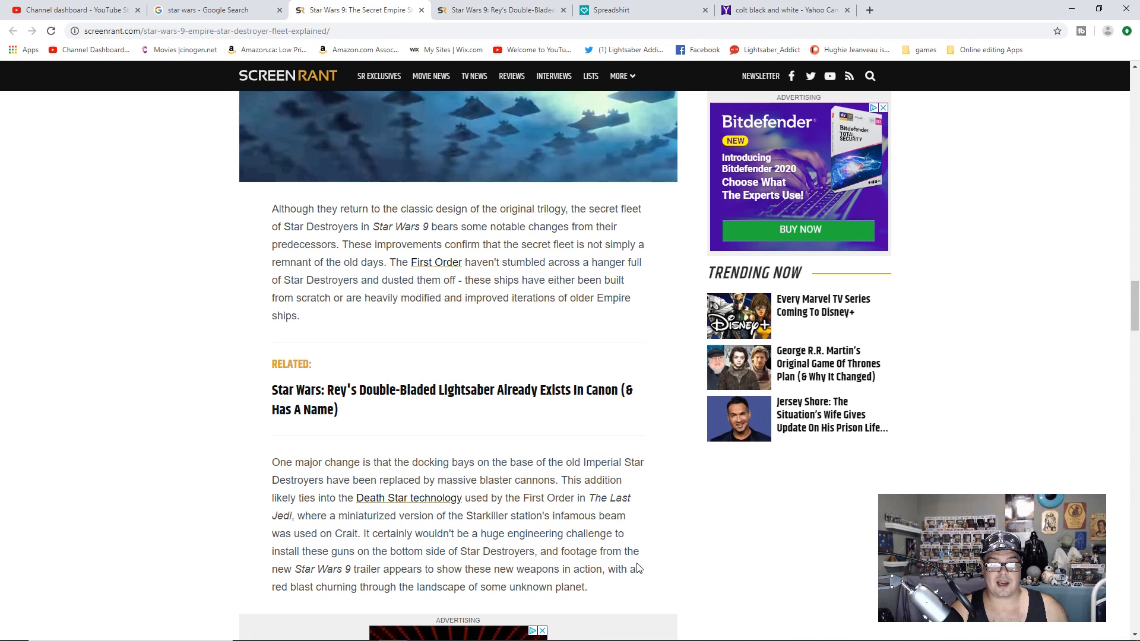
pyautogui.moveTo(615, 569)
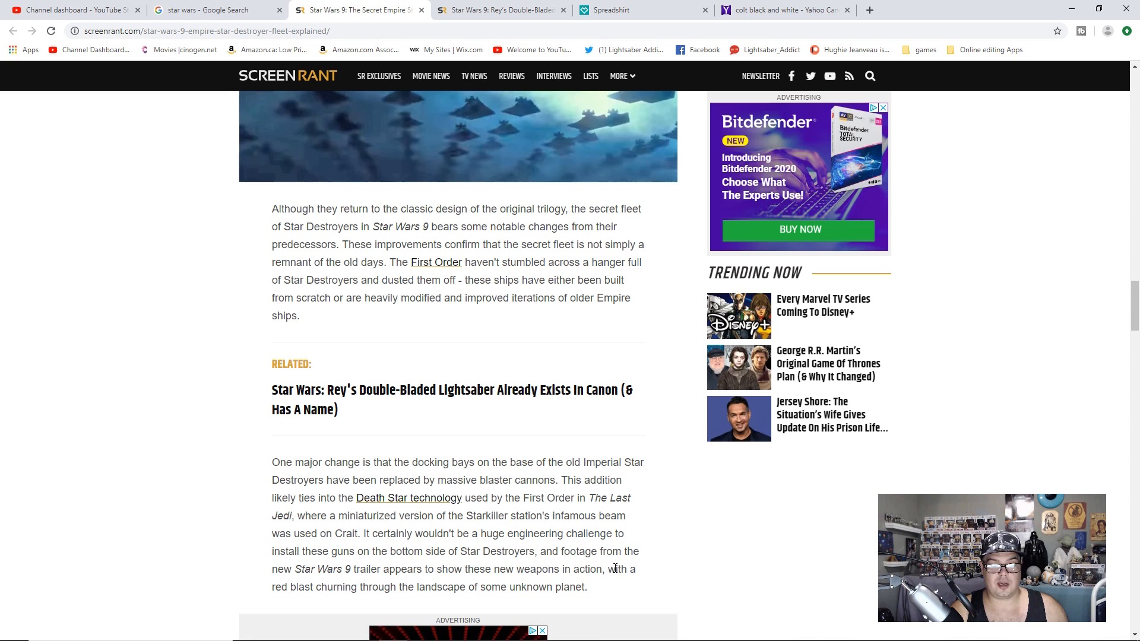
pyautogui.moveTo(658, 541)
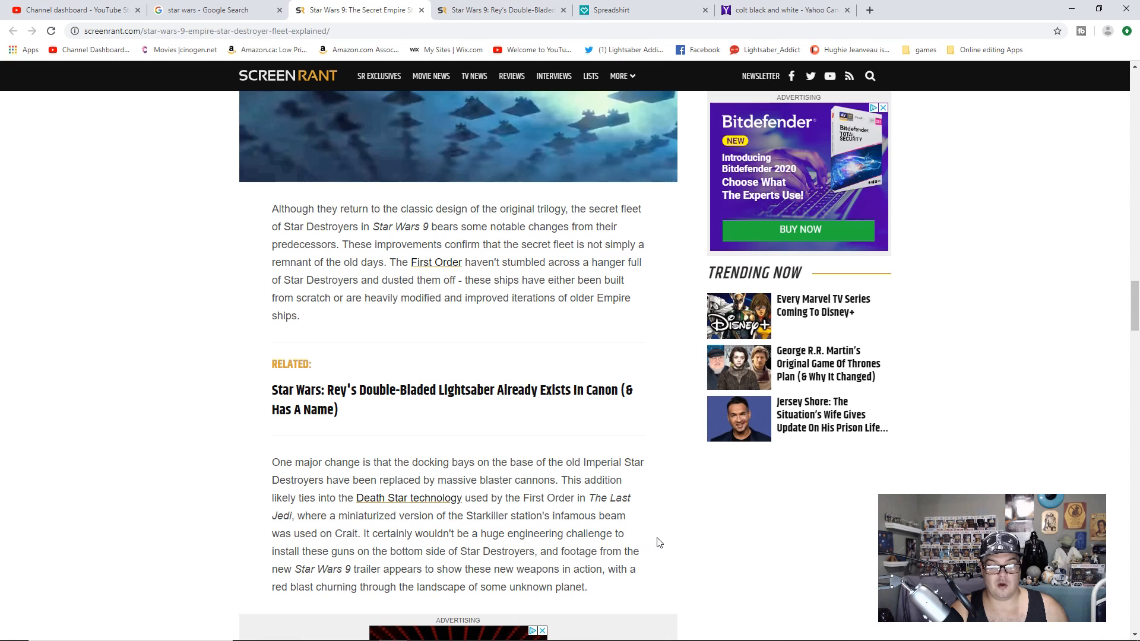
# Step: Scroll to the red stripe motif paragraph and the Who Controls heading
pyautogui.scroll(-3)
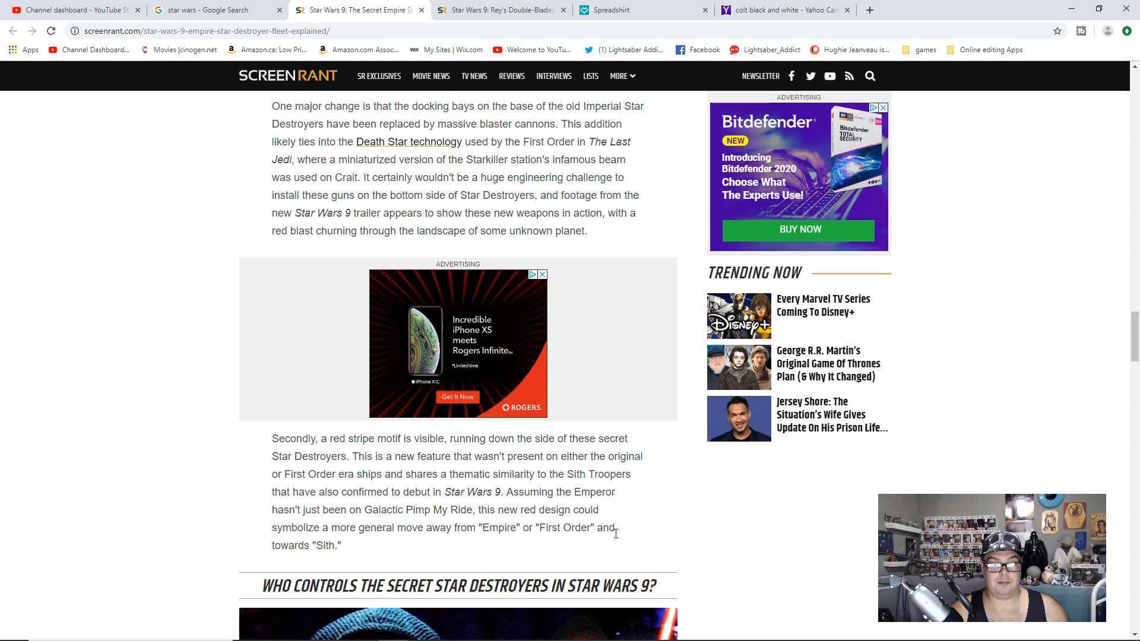
pyautogui.moveTo(619, 541)
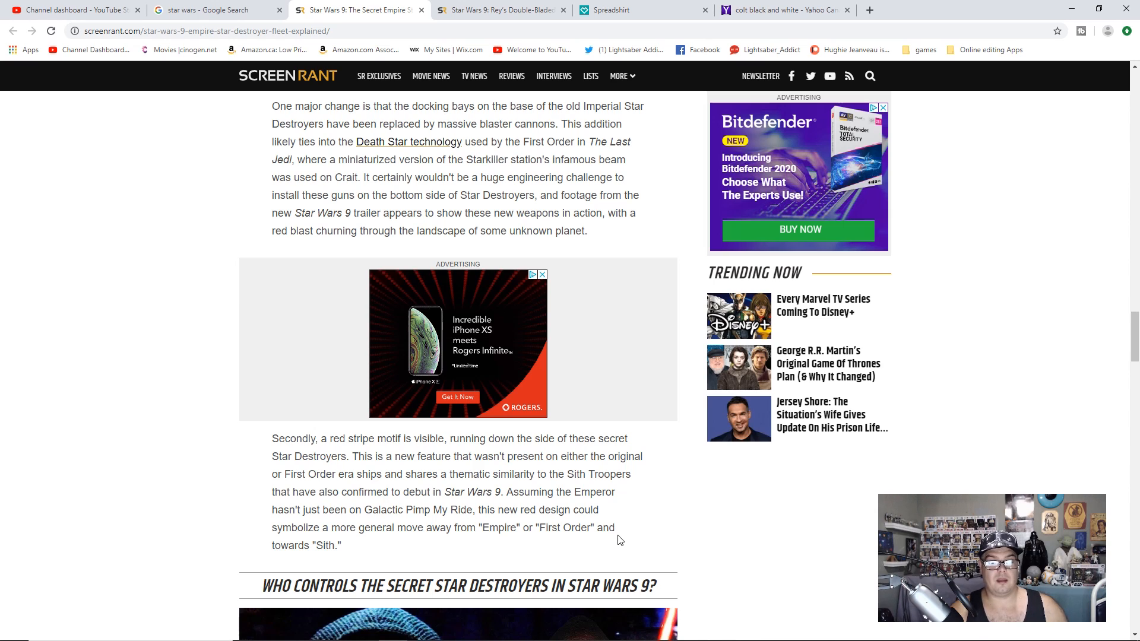
pyautogui.moveTo(631, 538)
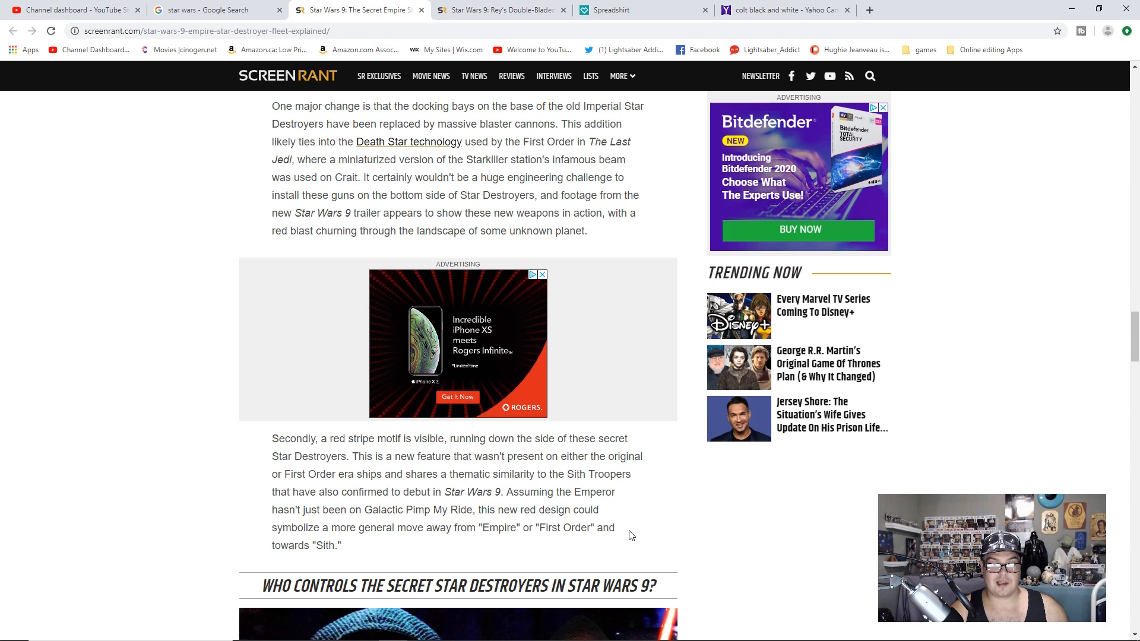
pyautogui.moveTo(637, 535)
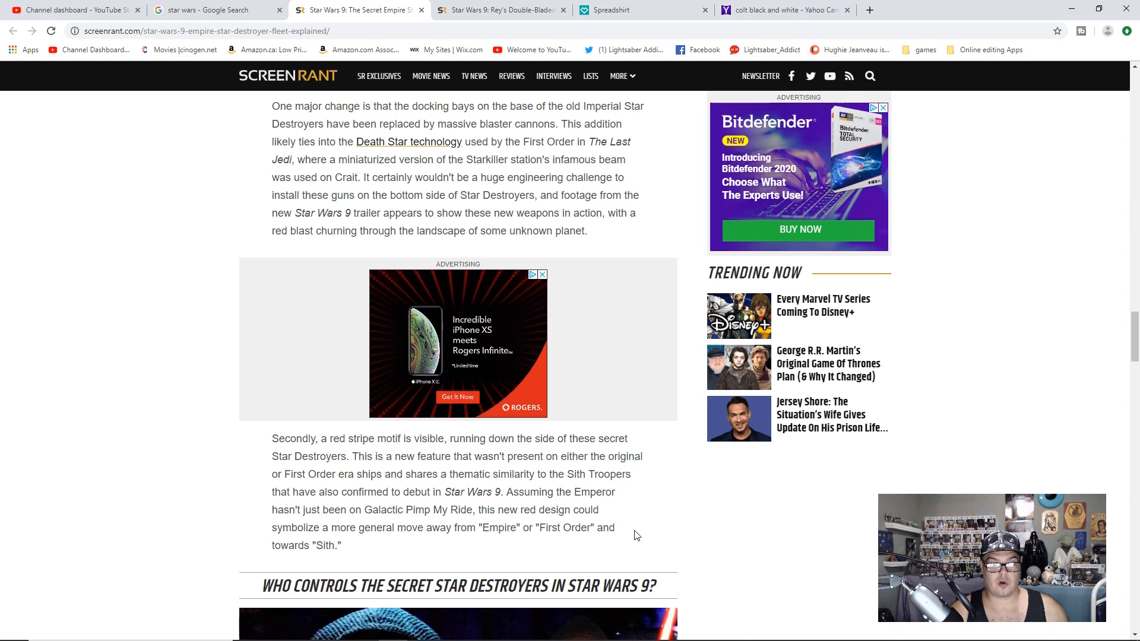
pyautogui.moveTo(650, 513)
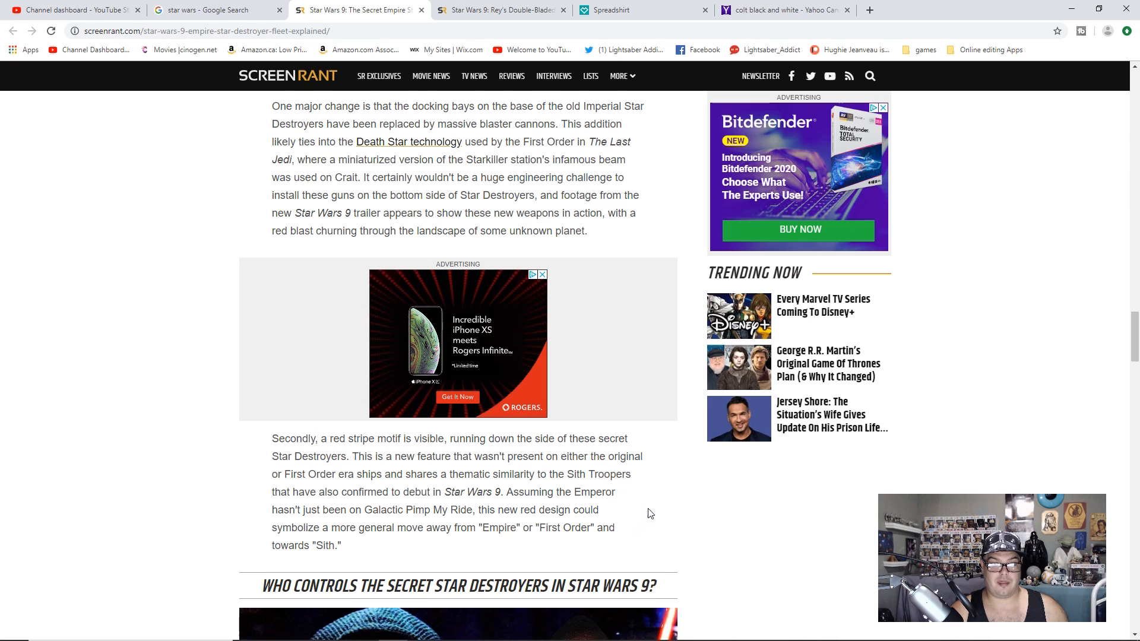
# Step: Scroll to the Emperor and Kylo Ren image and the 'Logic would suggest' paragraph
pyautogui.scroll(-3)
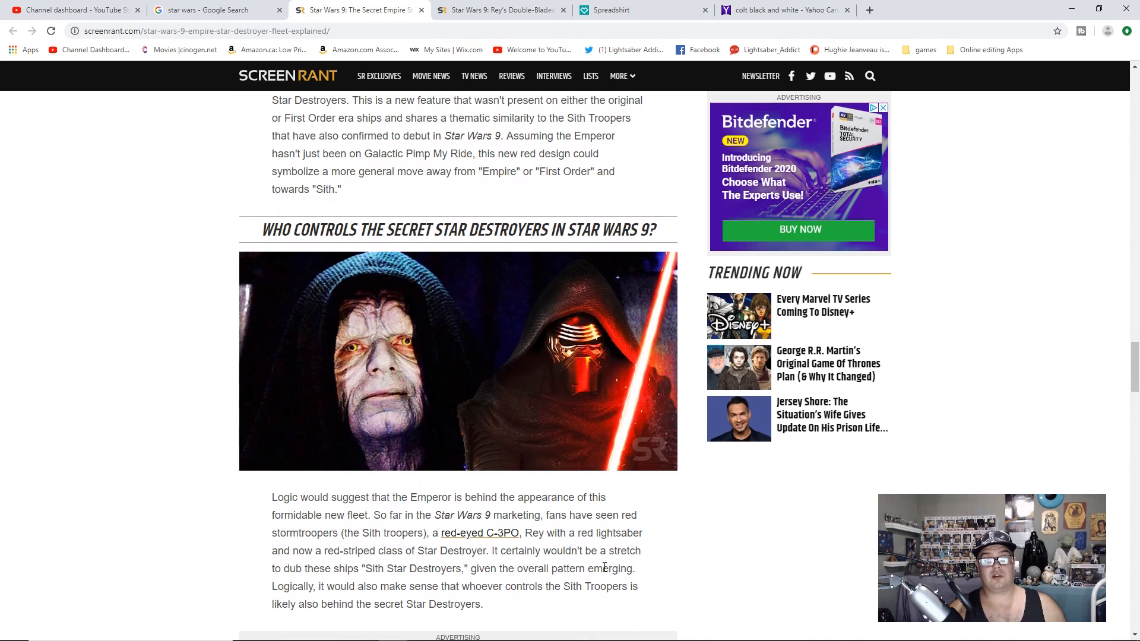
pyautogui.moveTo(597, 569)
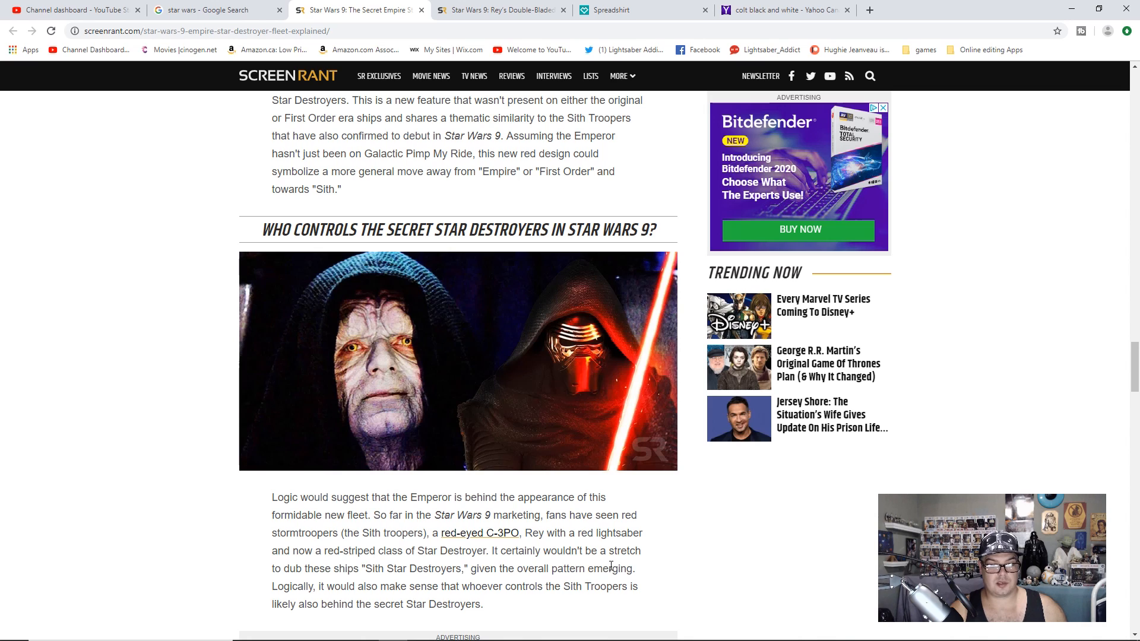
pyautogui.moveTo(650, 567)
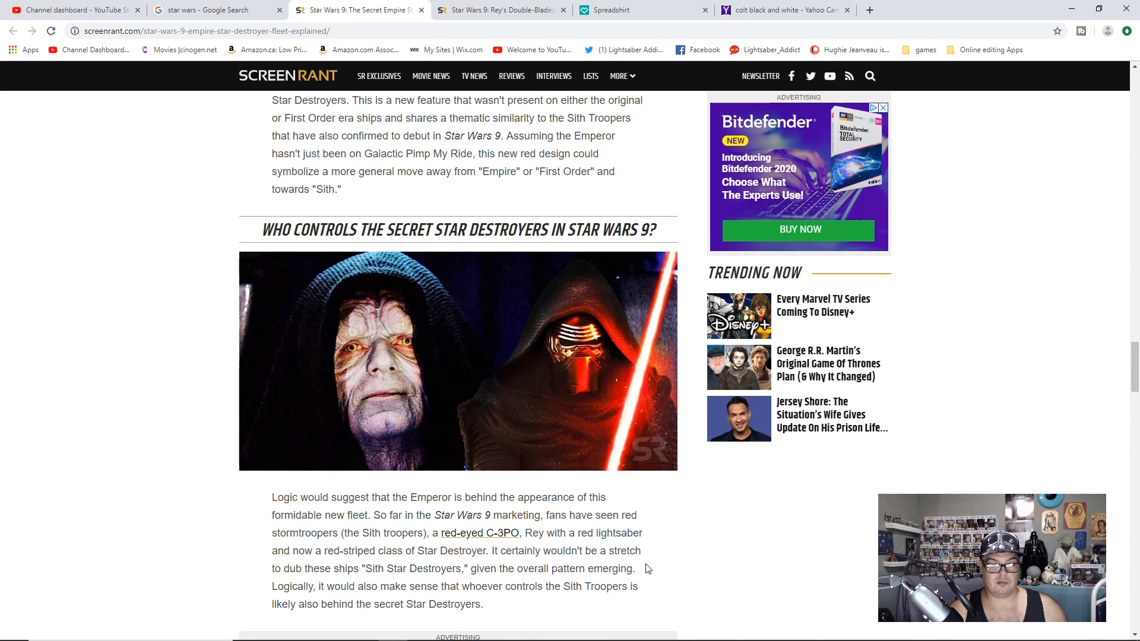
# Step: Scroll past the Stadia ad to the paragraph naming Palpatine as the obvious candidate
pyautogui.scroll(-3)
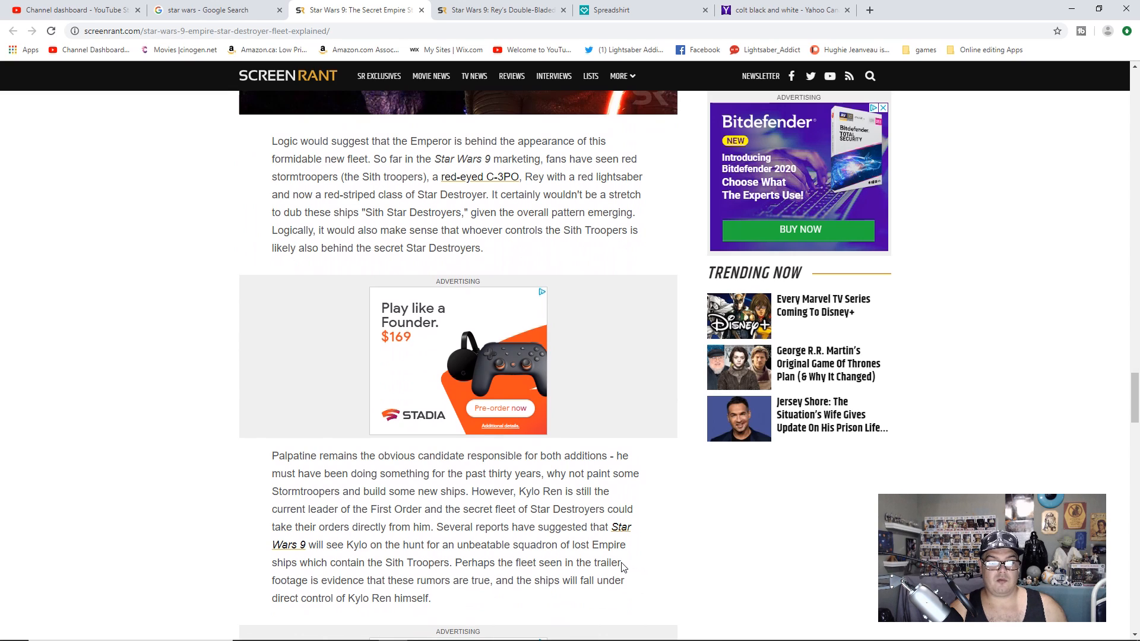
pyautogui.moveTo(621, 565)
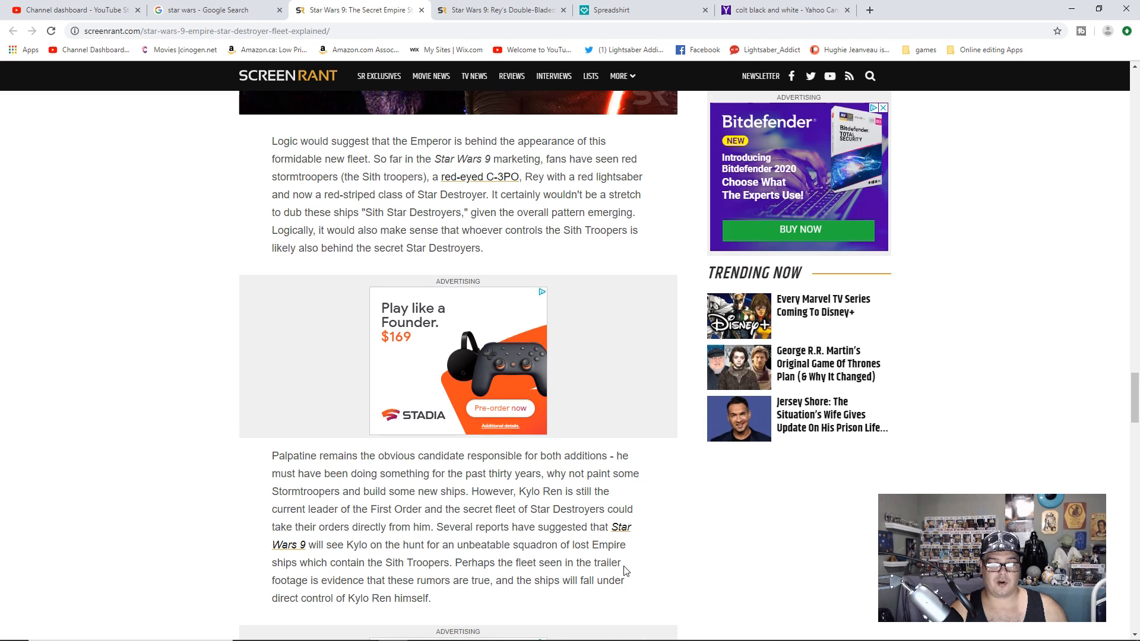
pyautogui.moveTo(639, 564)
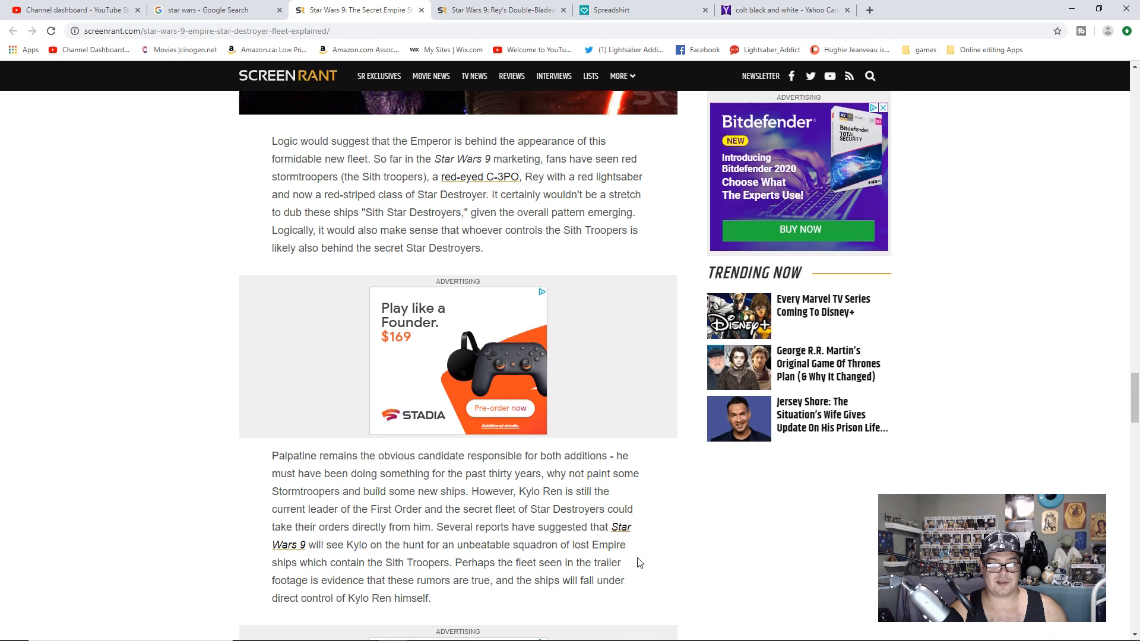
pyautogui.moveTo(633, 558)
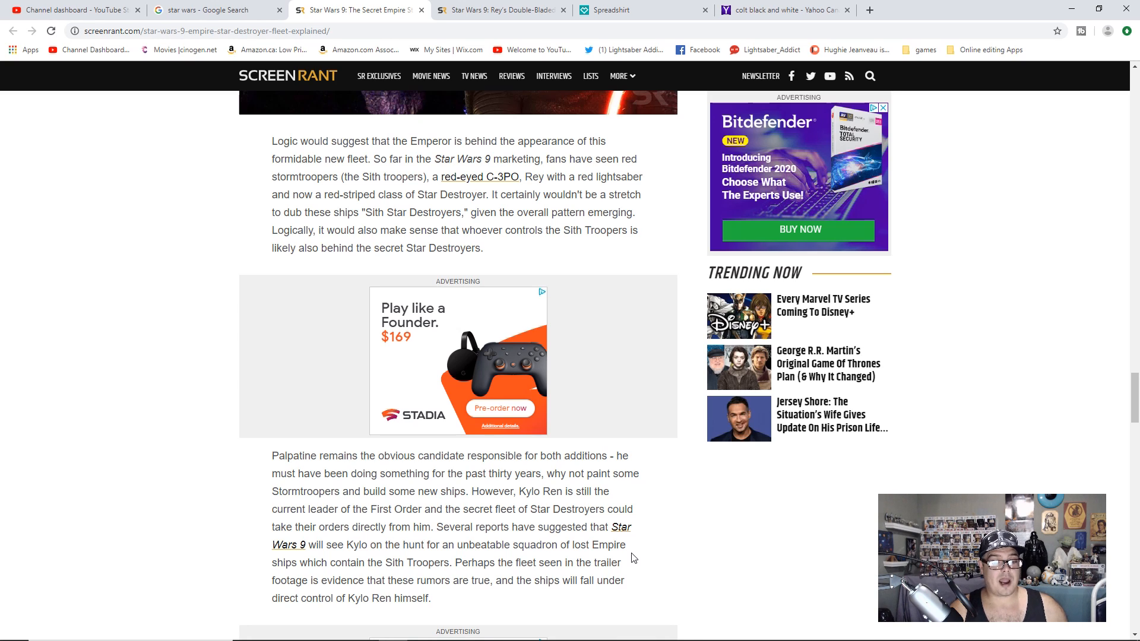
pyautogui.moveTo(636, 568)
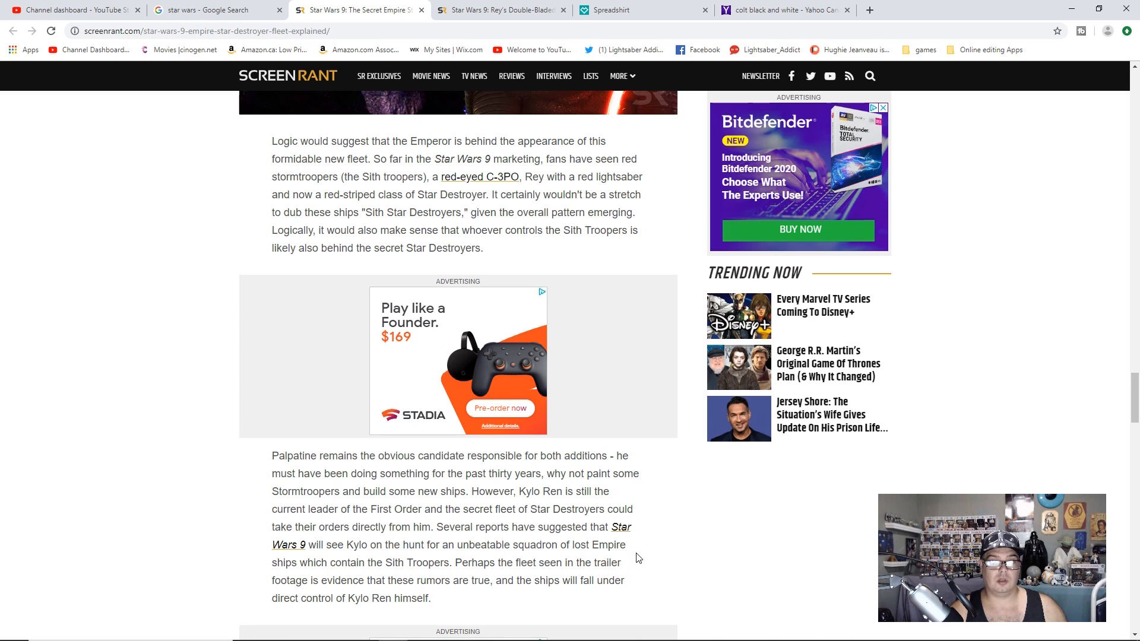
# Step: Scroll past the second ad to the paragraph on Palpatine's relationship with Kylo Ren
pyautogui.scroll(-3)
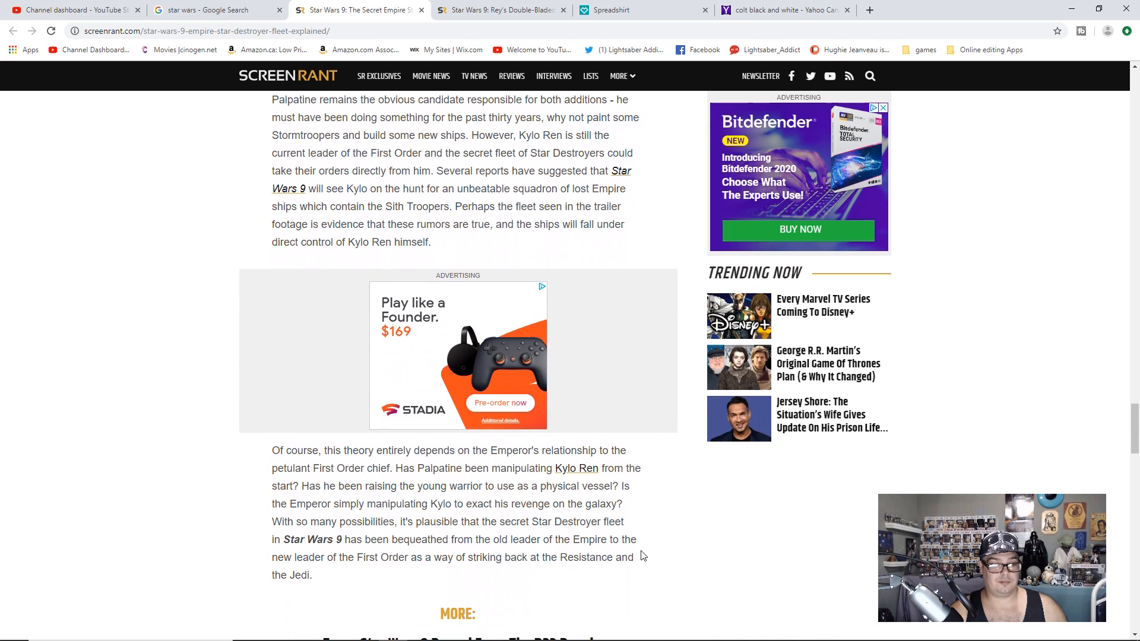
pyautogui.moveTo(630, 556)
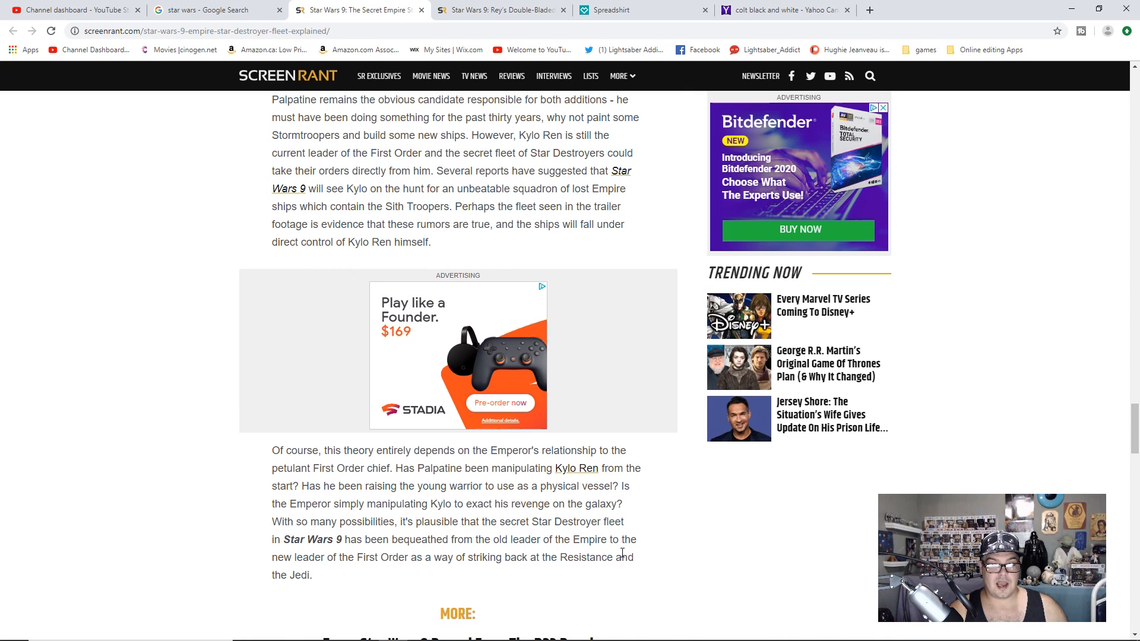
pyautogui.moveTo(639, 550)
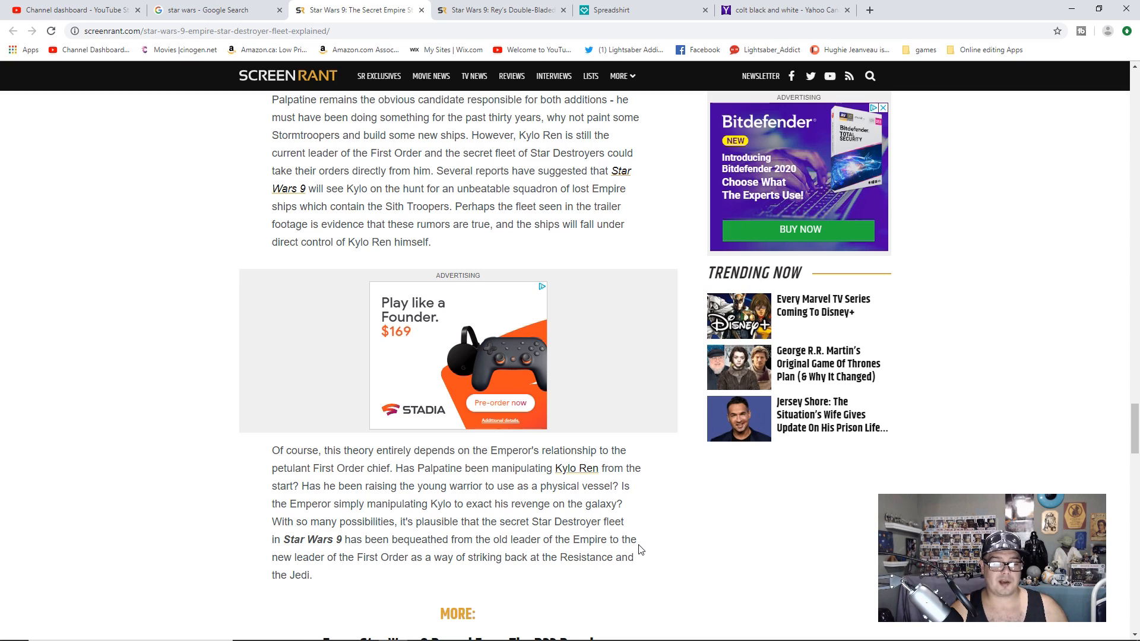
pyautogui.moveTo(647, 554)
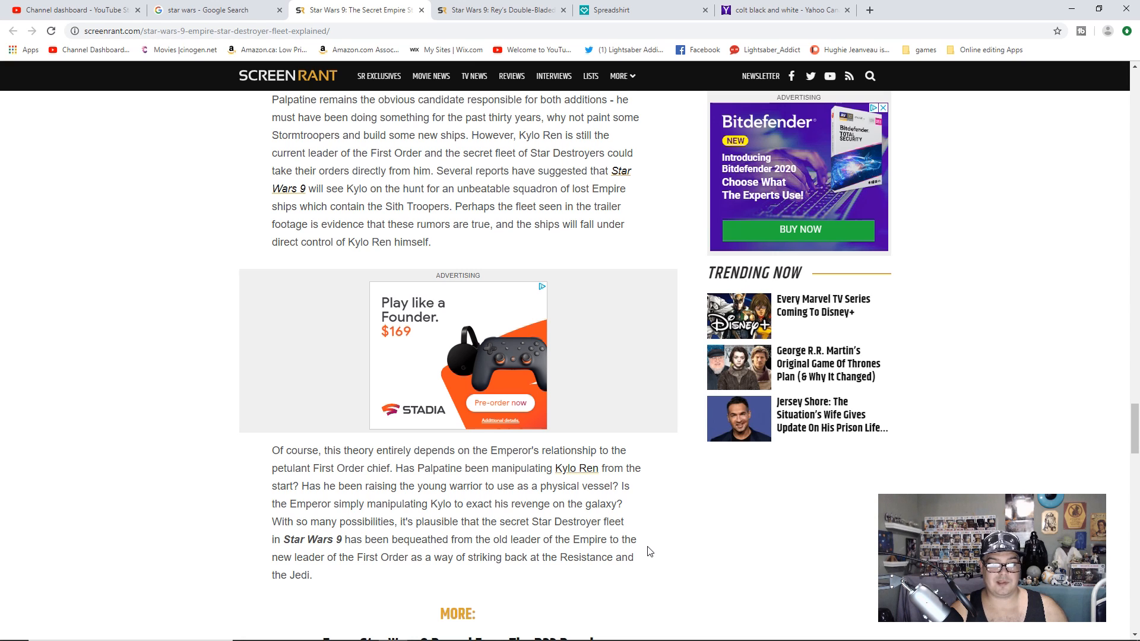
# Step: Scroll to the key release dates and tags, then back to the 'How Star Wars 9's Secret Star Destroyers Are Different' section
pyautogui.scroll(-3)
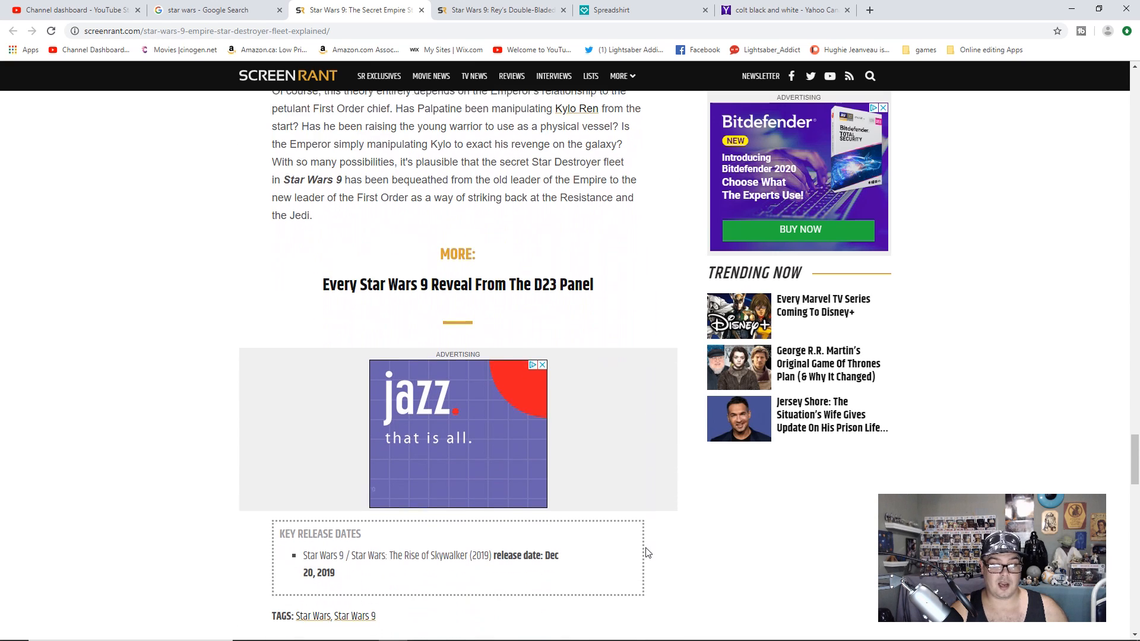
pyautogui.scroll(3)
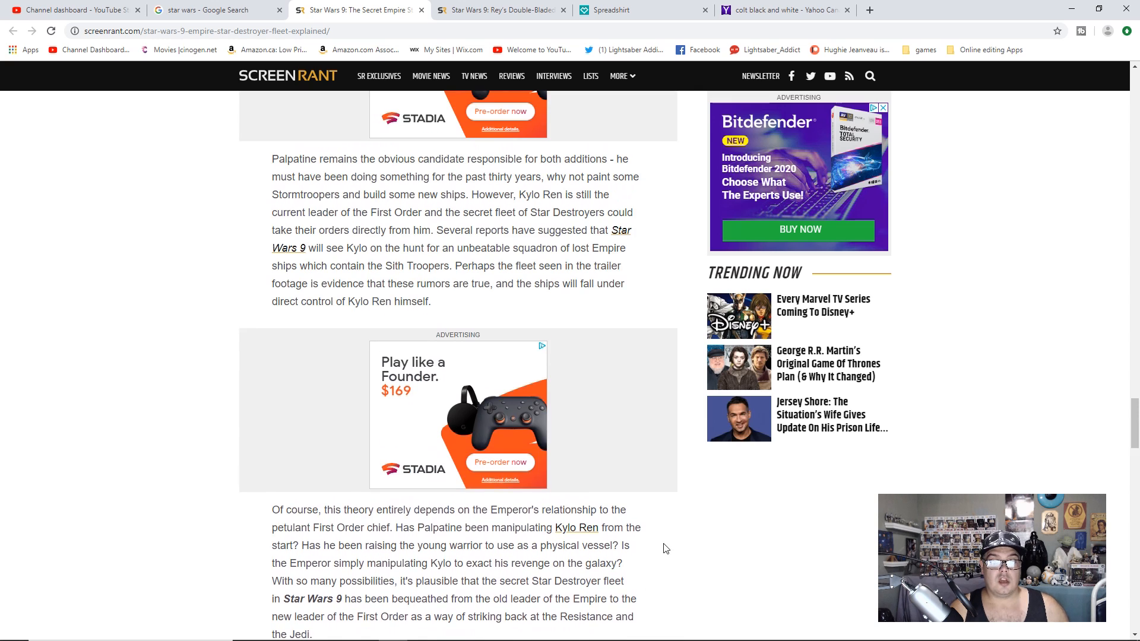
pyautogui.scroll(3)
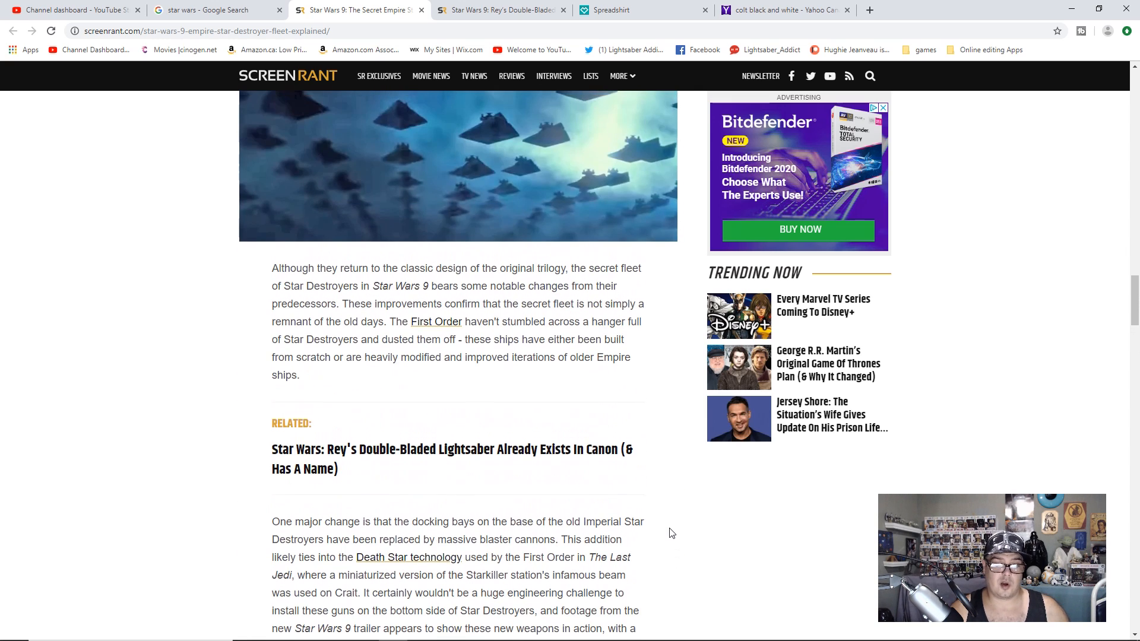
pyautogui.scroll(-3)
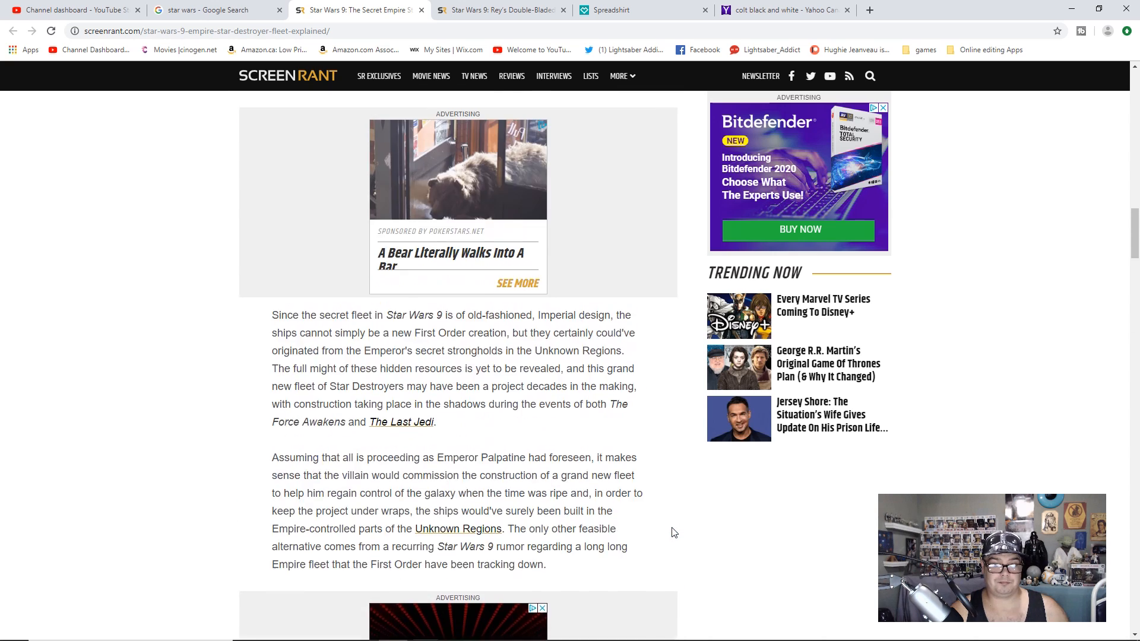
pyautogui.scroll(-3)
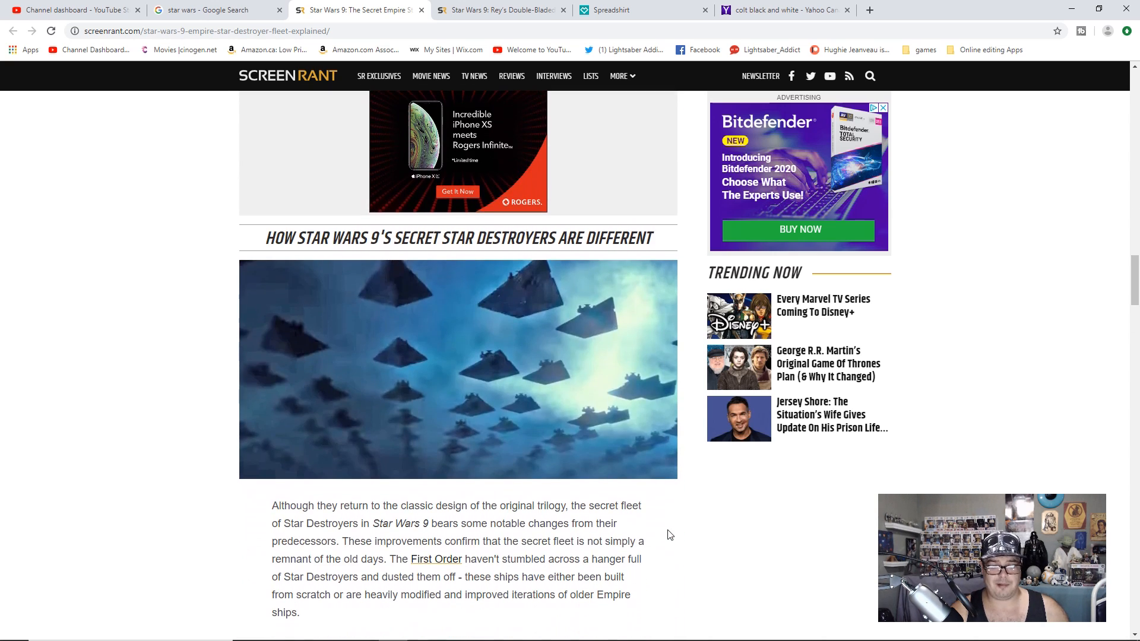
pyautogui.moveTo(642, 546)
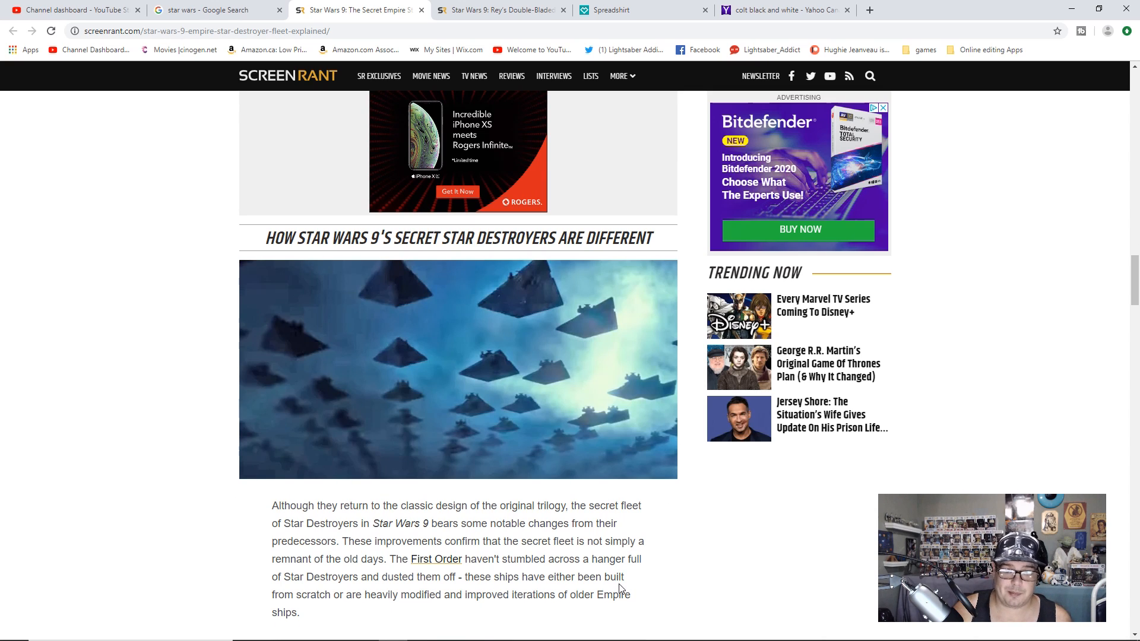
pyautogui.moveTo(665, 577)
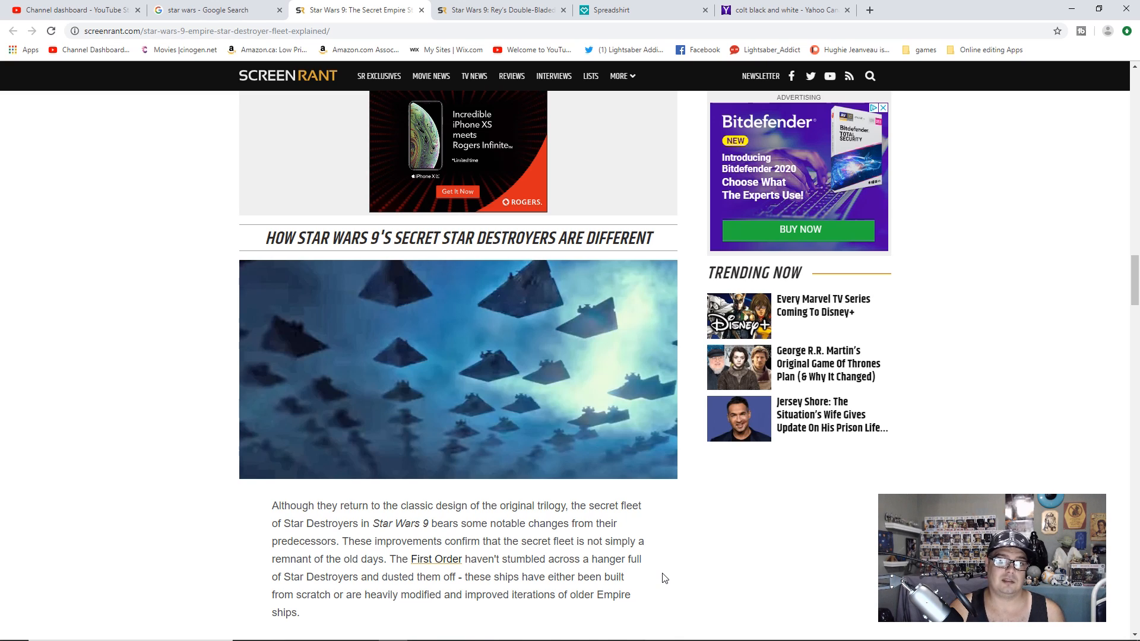
pyautogui.moveTo(666, 569)
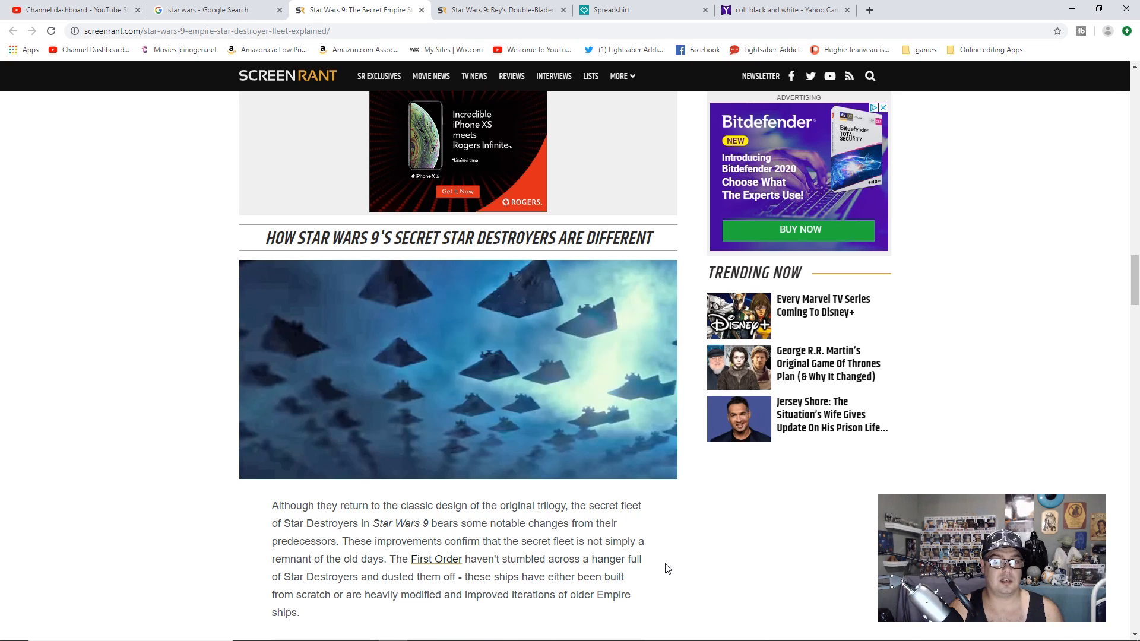
pyautogui.moveTo(661, 564)
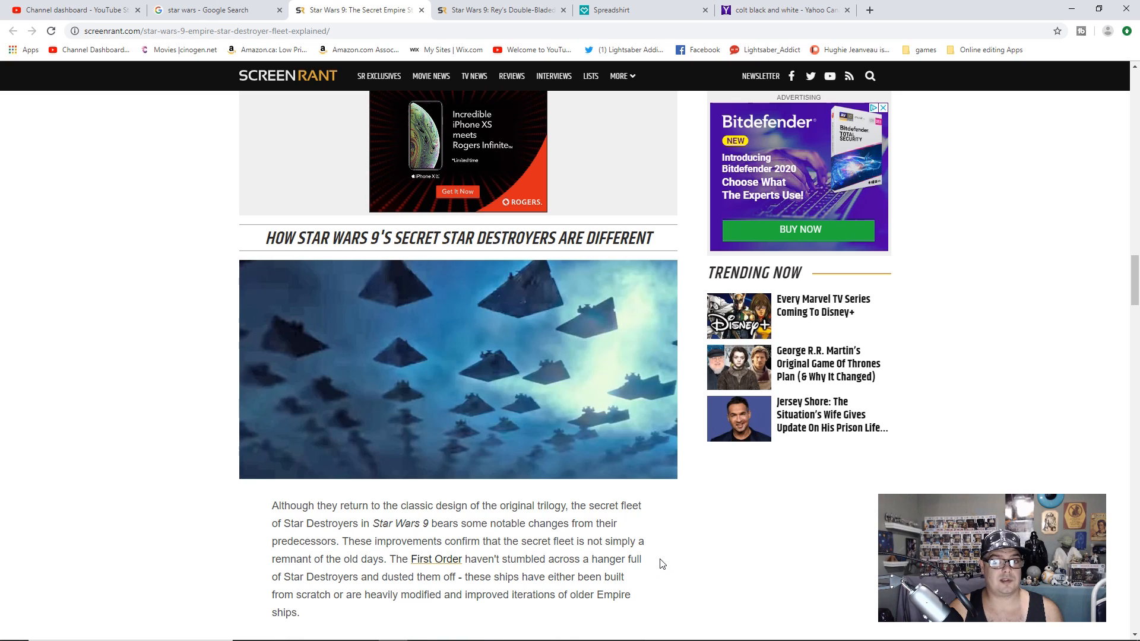